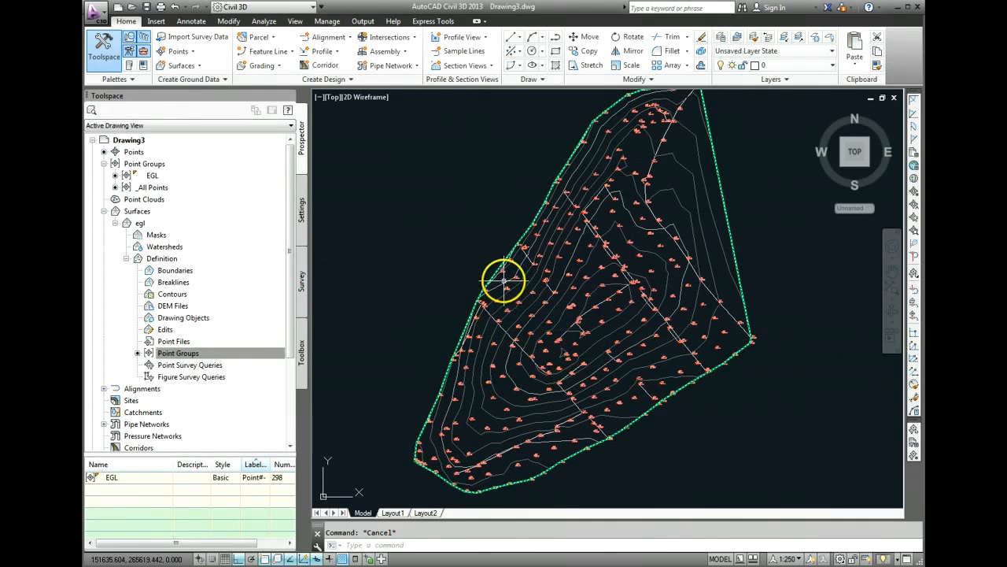
Inspect the egl survey surface in the 3D Object Viewer, orbiting the terrain, then close the viewer
left_click(504, 280)
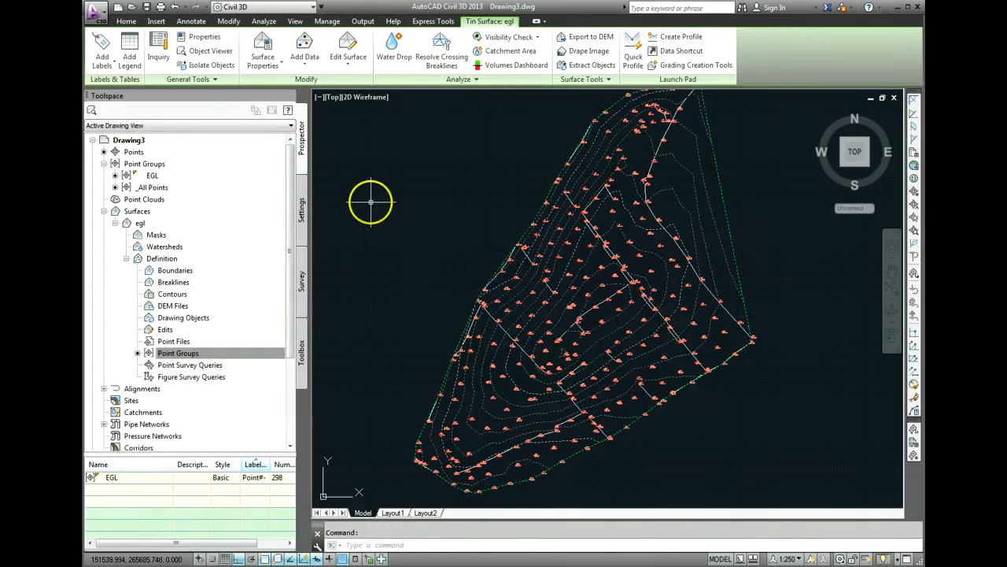
left_click(211, 50)
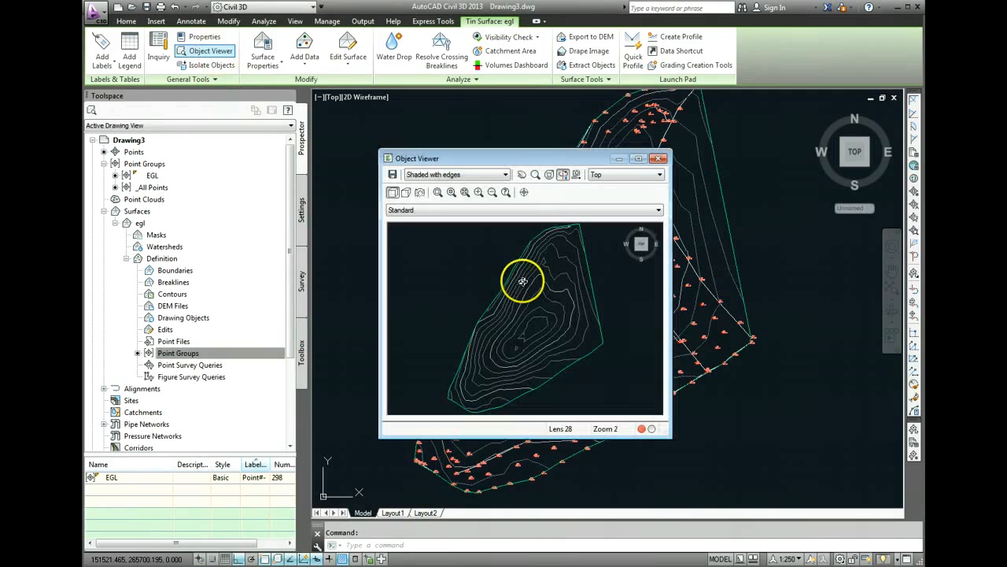
left_click_drag(522, 281, 534, 345)
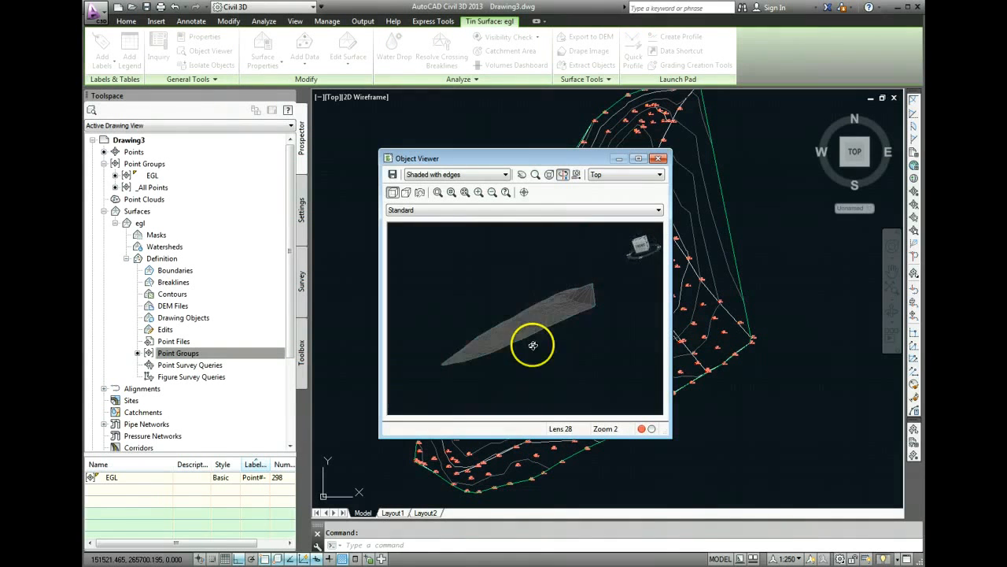
left_click_drag(532, 345, 538, 325)
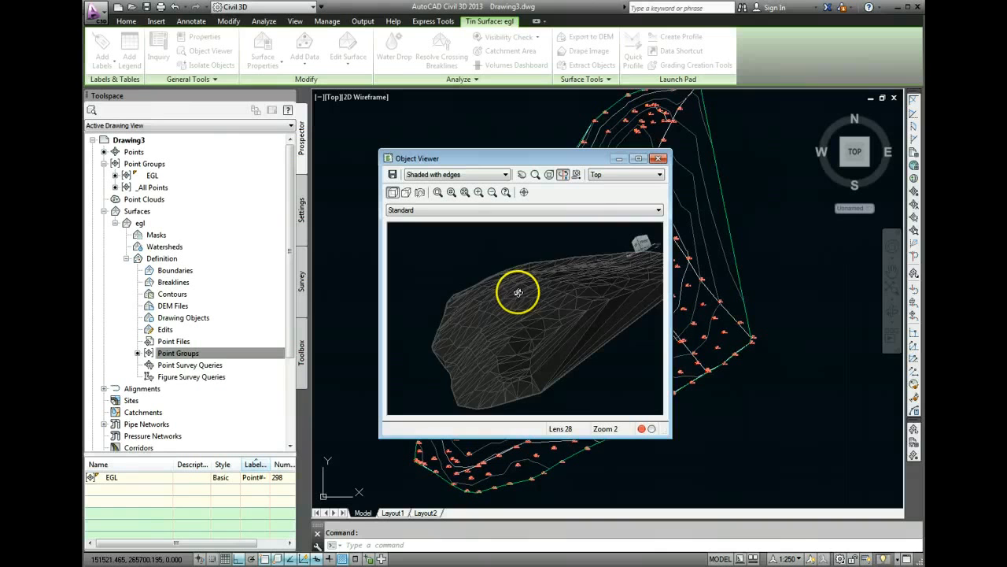
left_click_drag(518, 293, 579, 262)
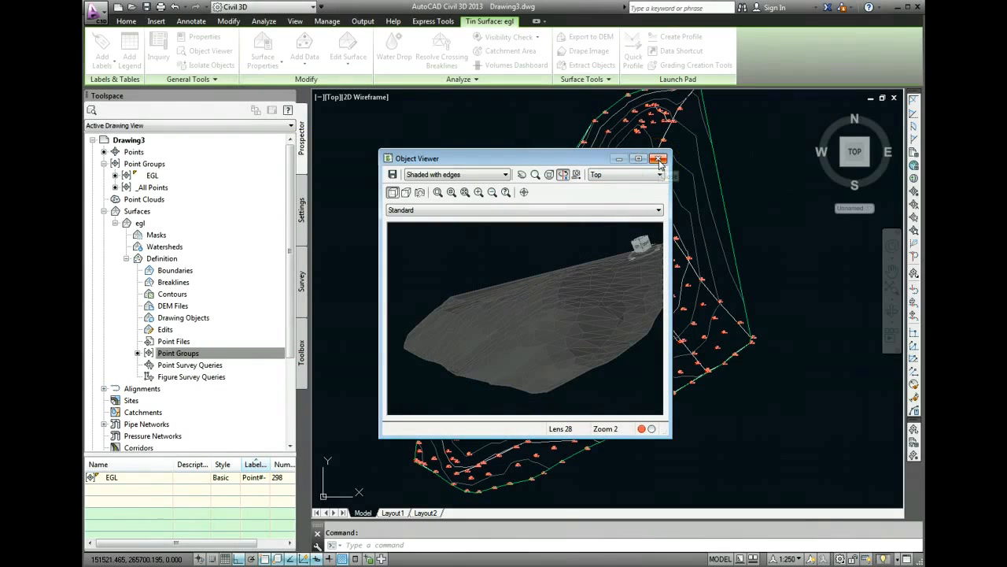
left_click(659, 157)
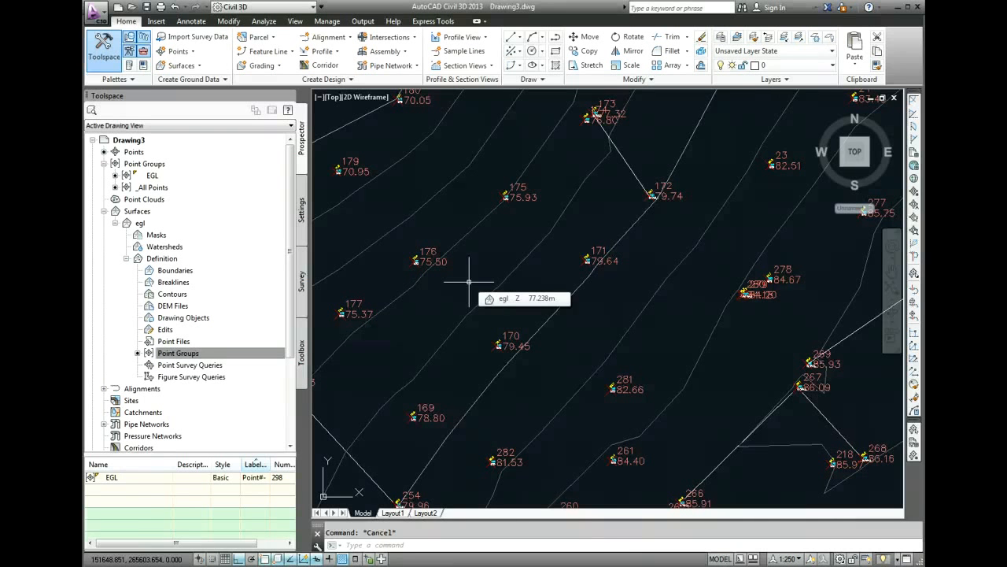
Draw a closed square polyline (PL, C) as the pad outline near points 170 and 281
type("PLINE Specify start point:")
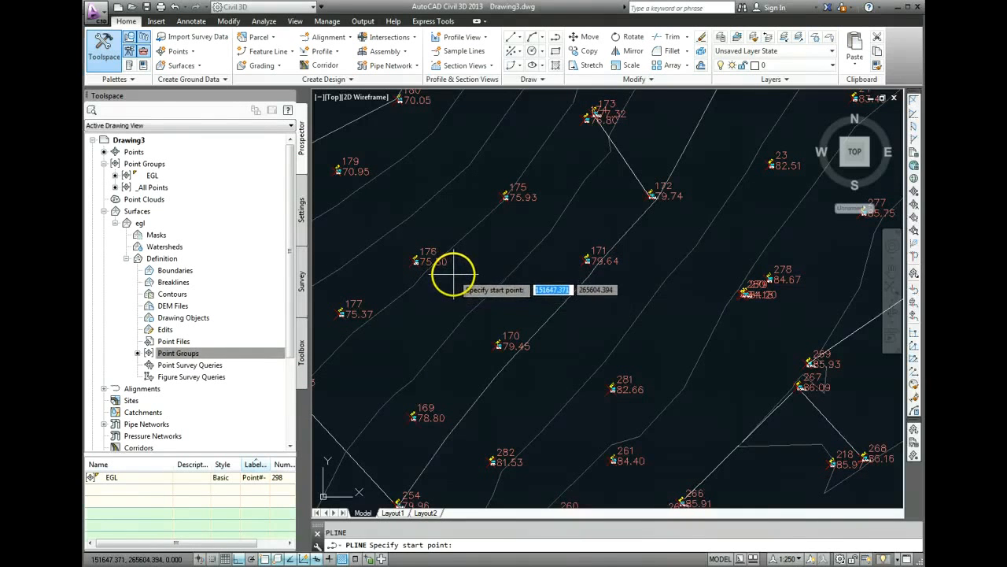
left_click(453, 280)
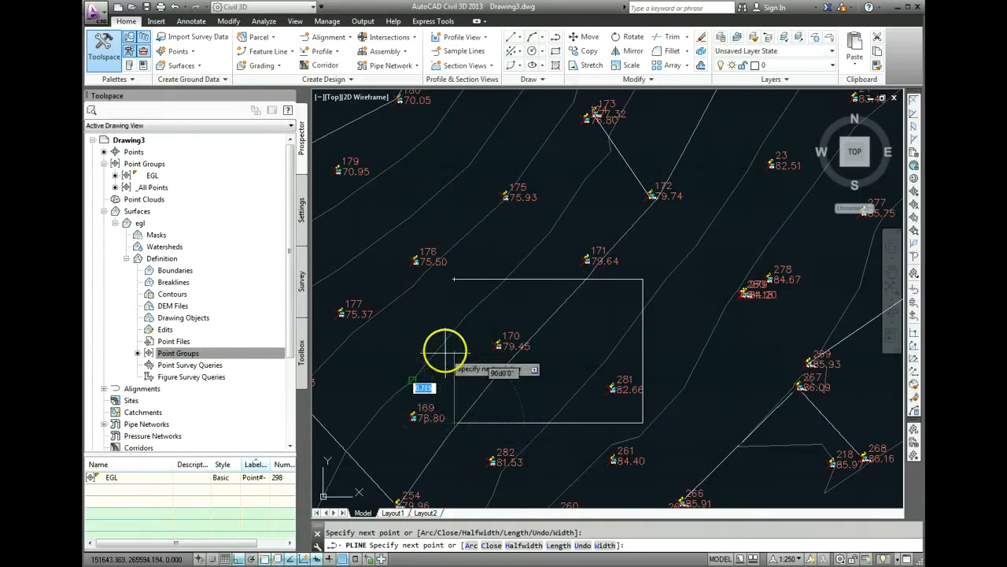
type("c")
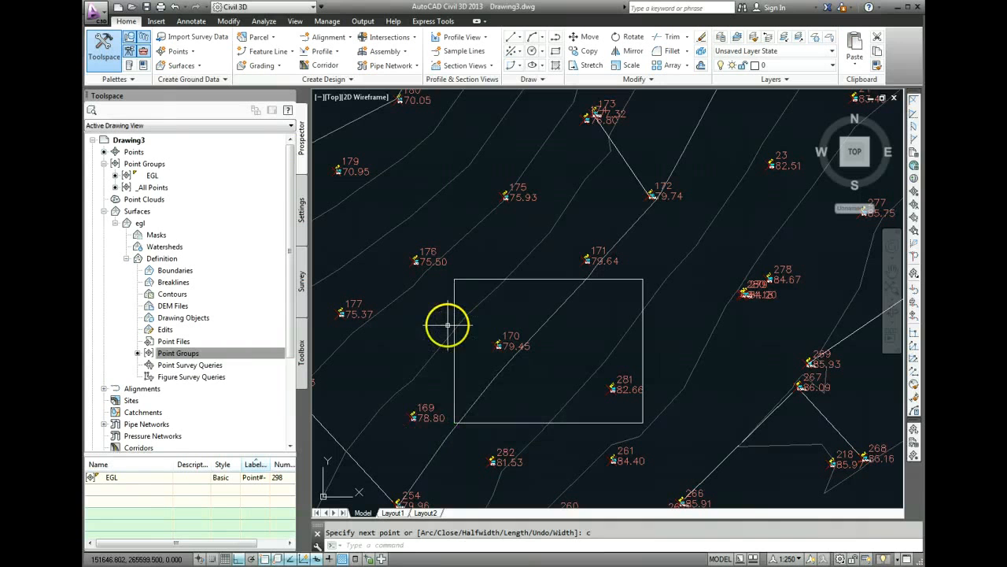
mouse_move(579, 291)
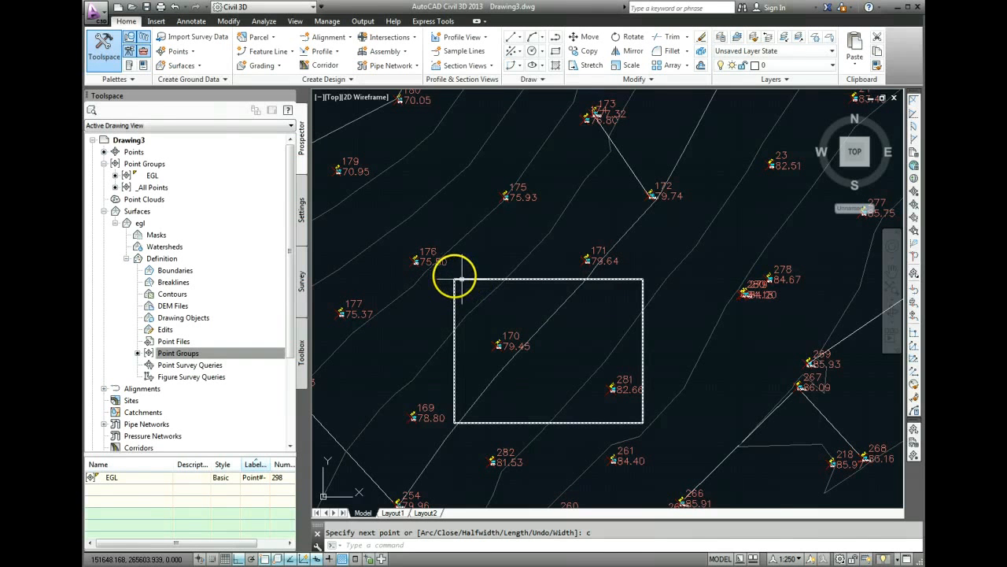
mouse_move(455, 280)
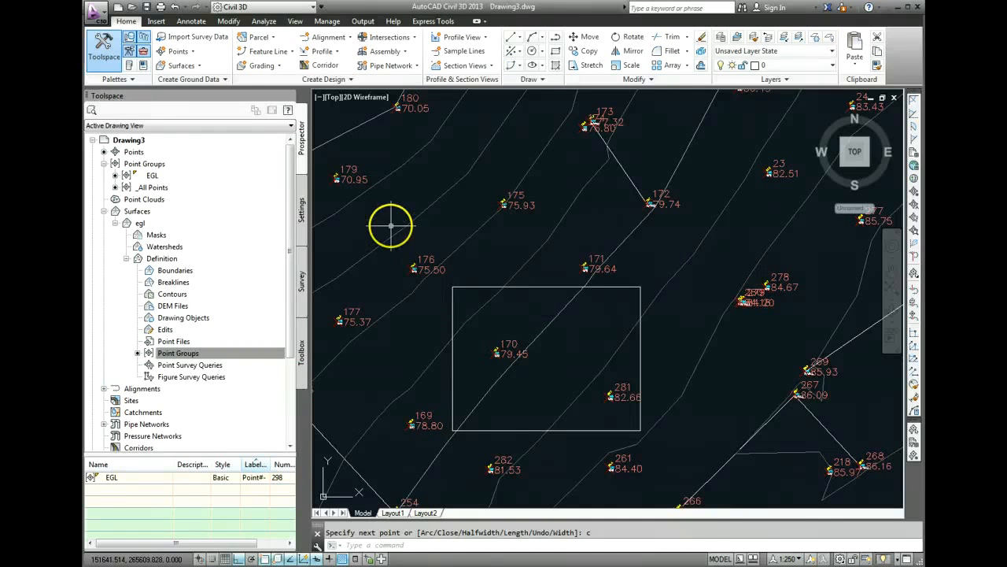
mouse_move(270, 50)
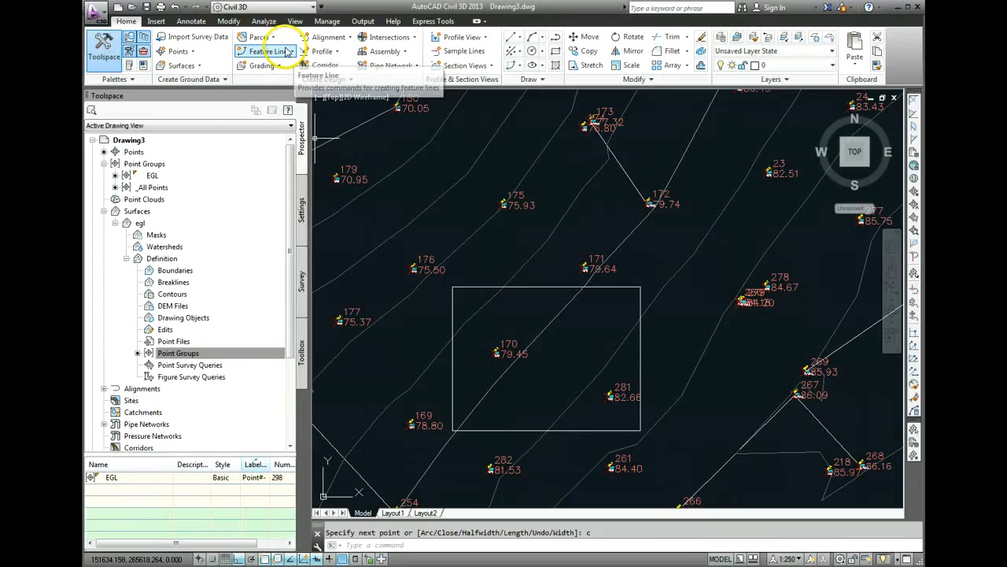
Run Create Feature Lines from Objects and pick the square pad polyline
left_click(268, 50)
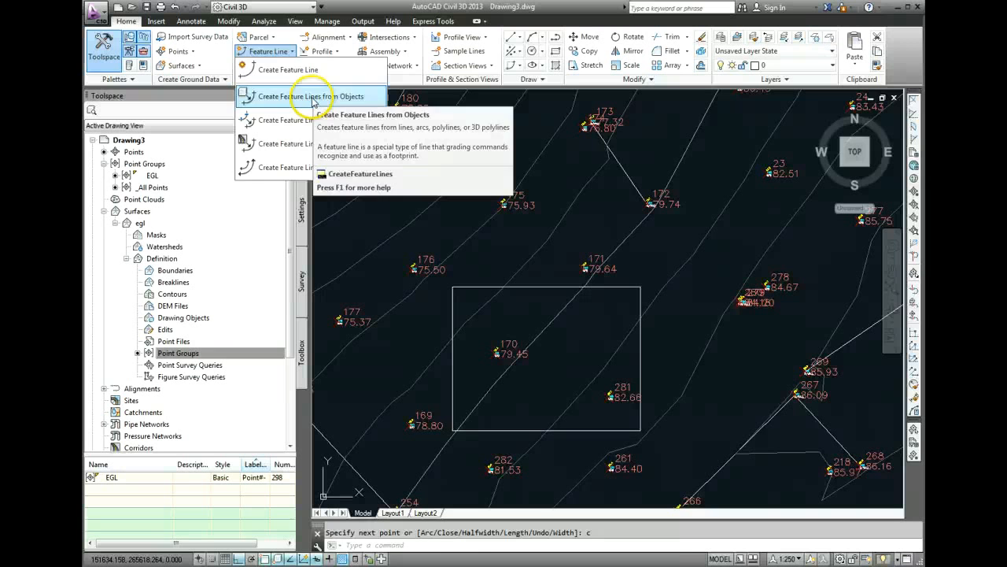
left_click(313, 96)
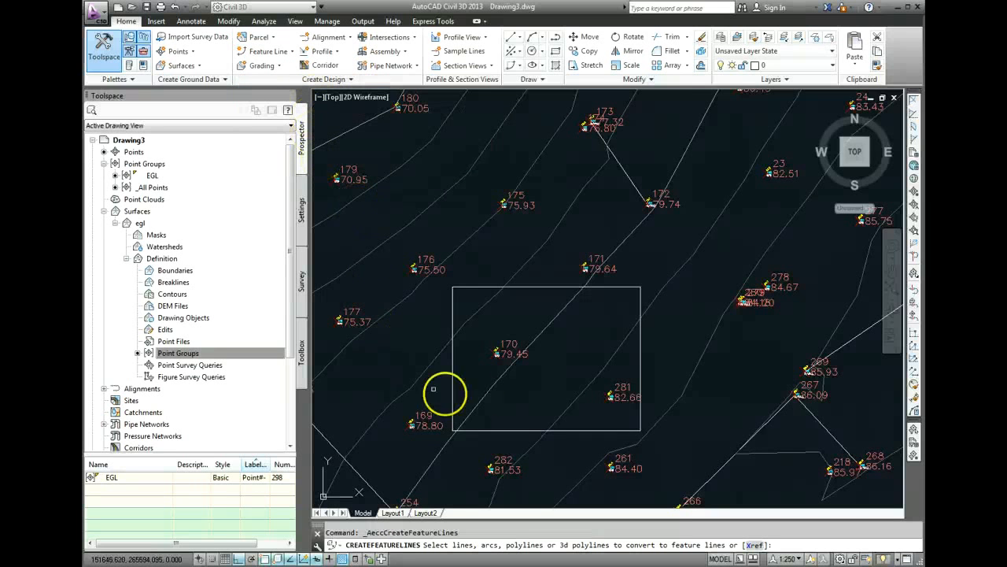
mouse_move(539, 290)
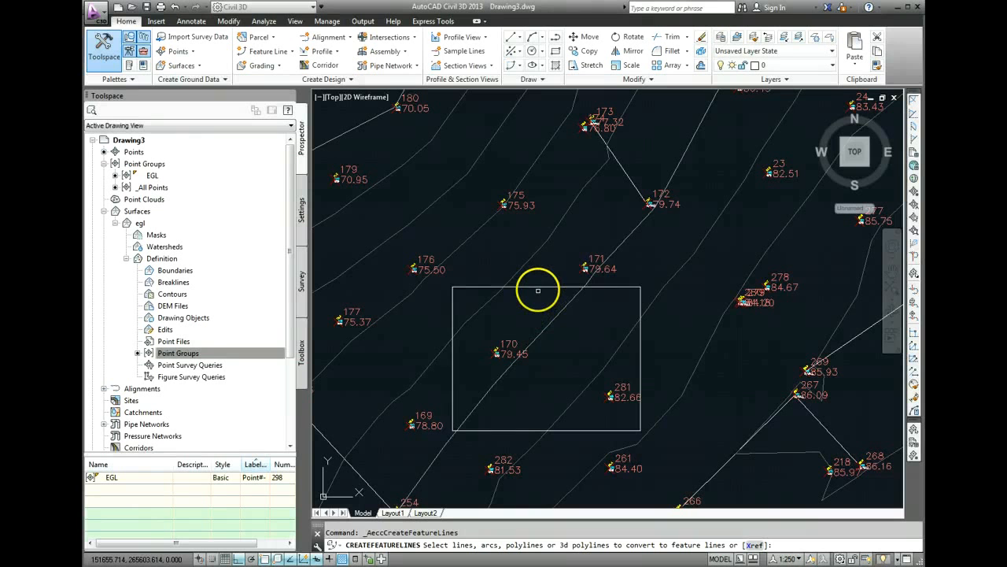
left_click(539, 290)
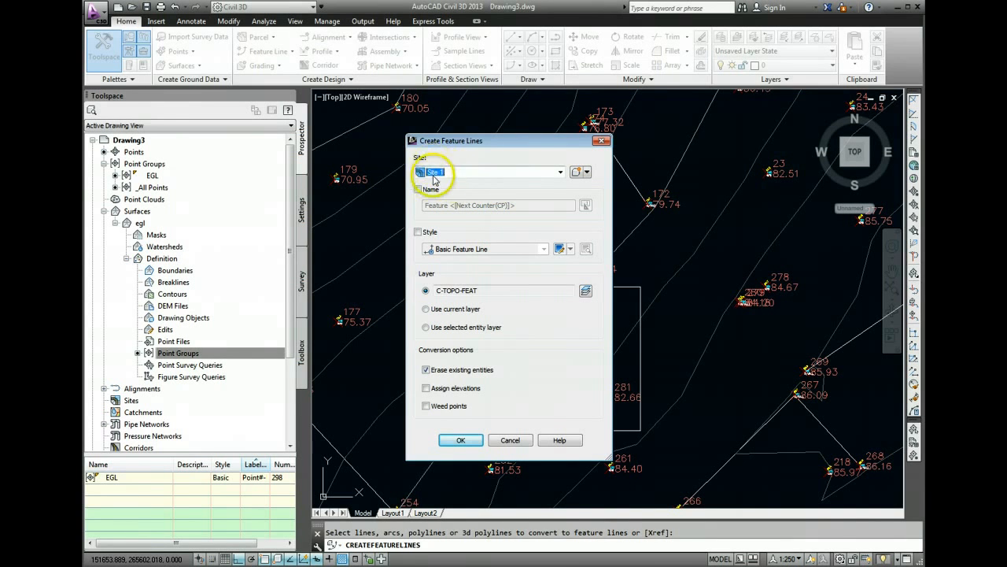
Create the feature line on Site 1 named Building, with Style and Assign elevations ticked
left_click(419, 189)
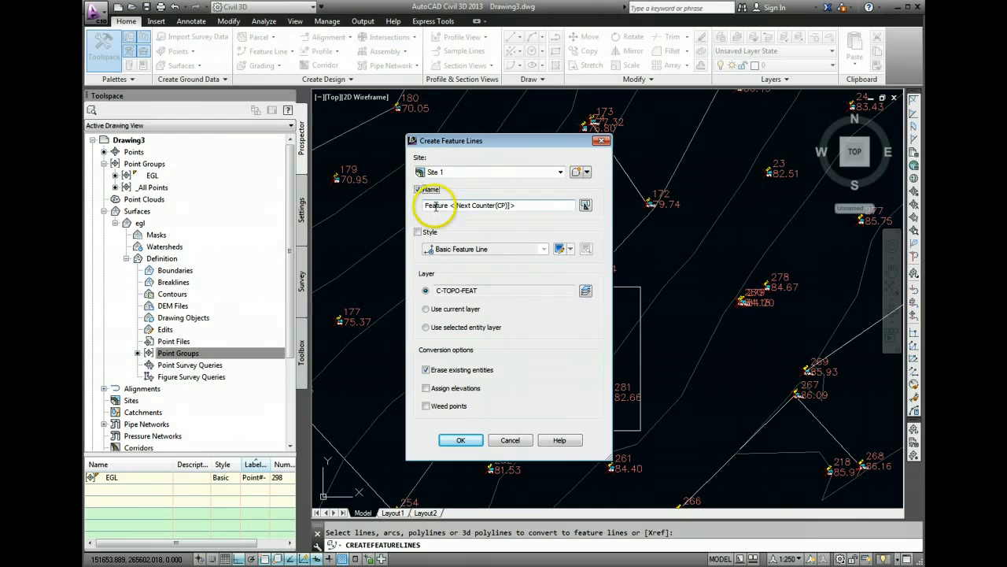
double_click(436, 204)
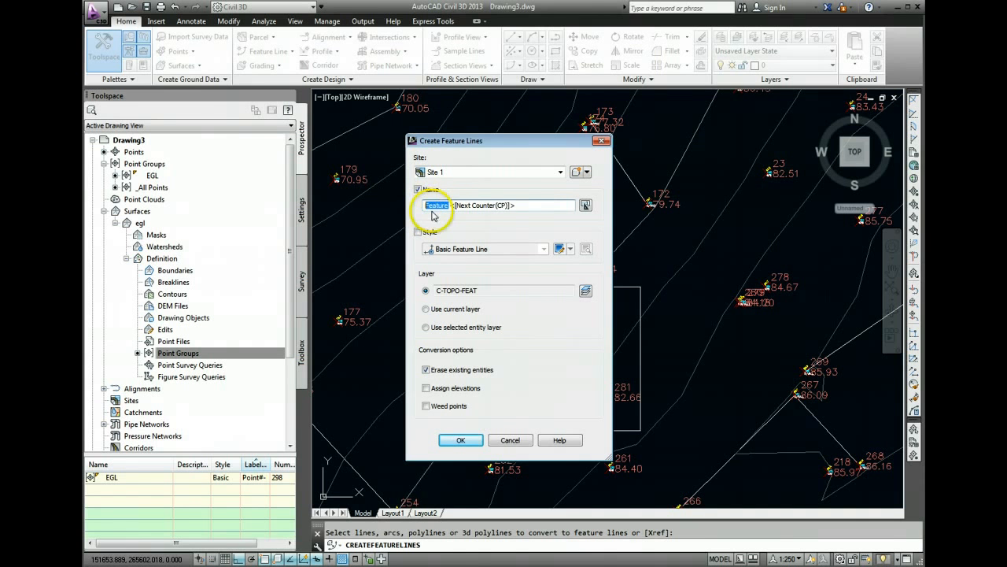
type("Building")
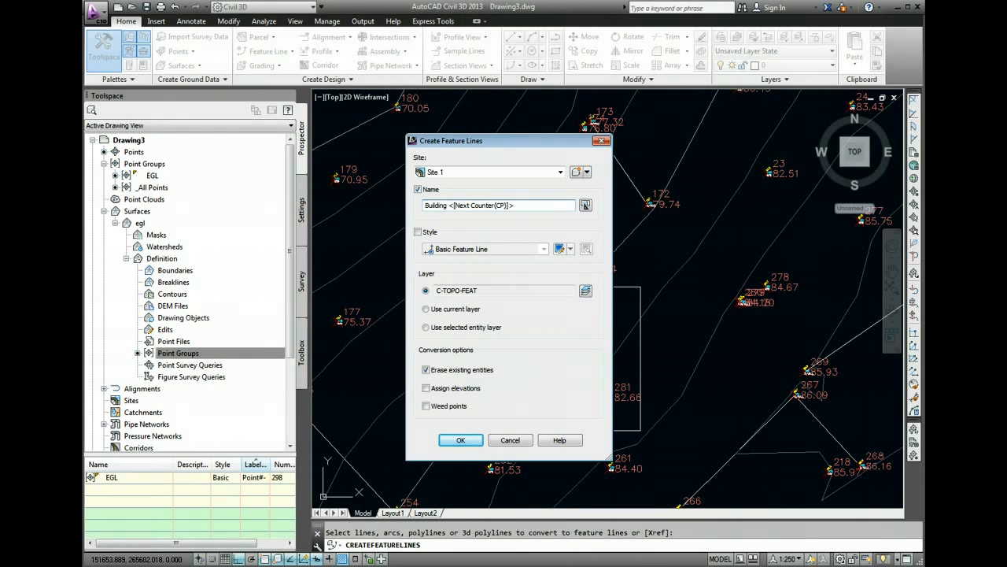
left_click(419, 231)
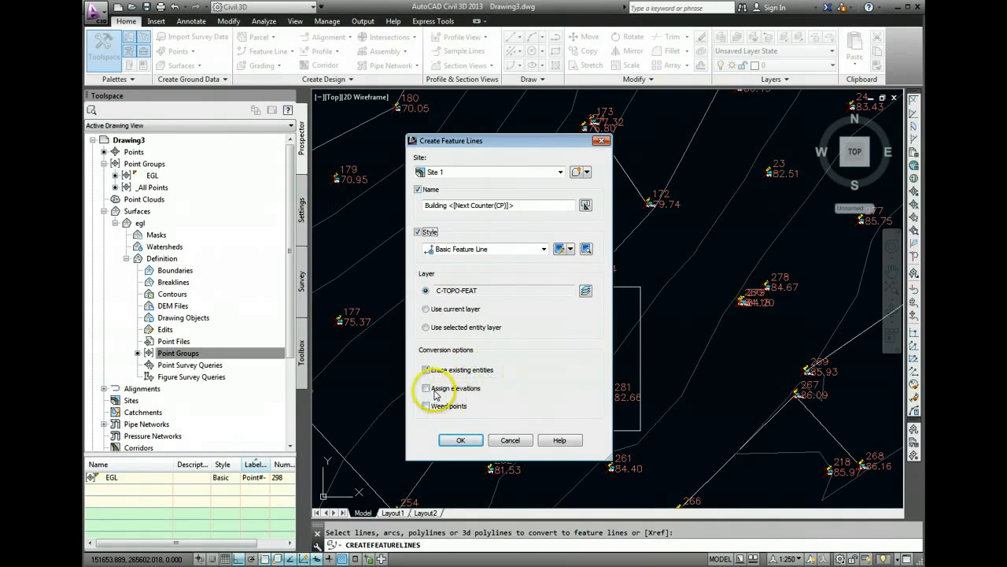
left_click(425, 388)
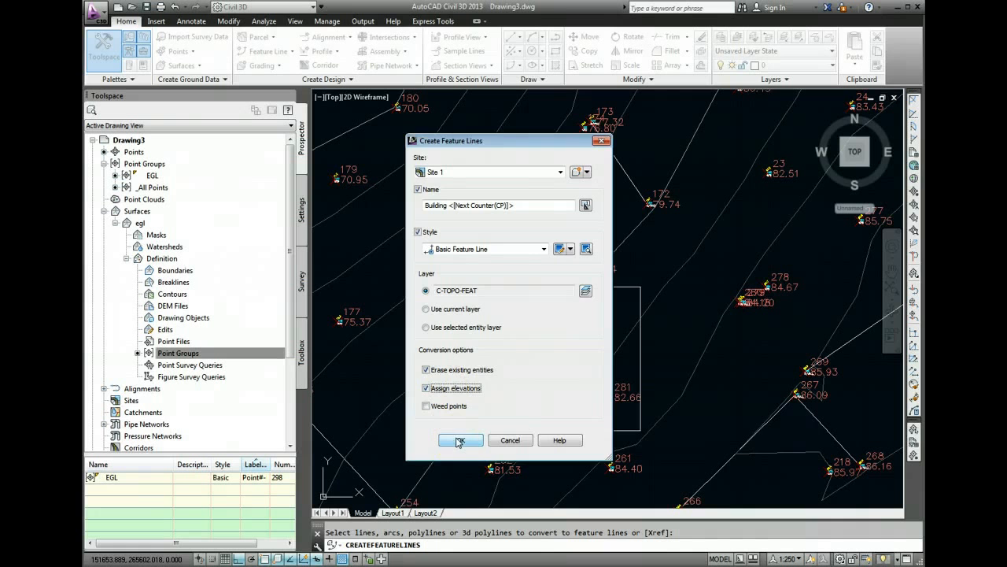
left_click(459, 441)
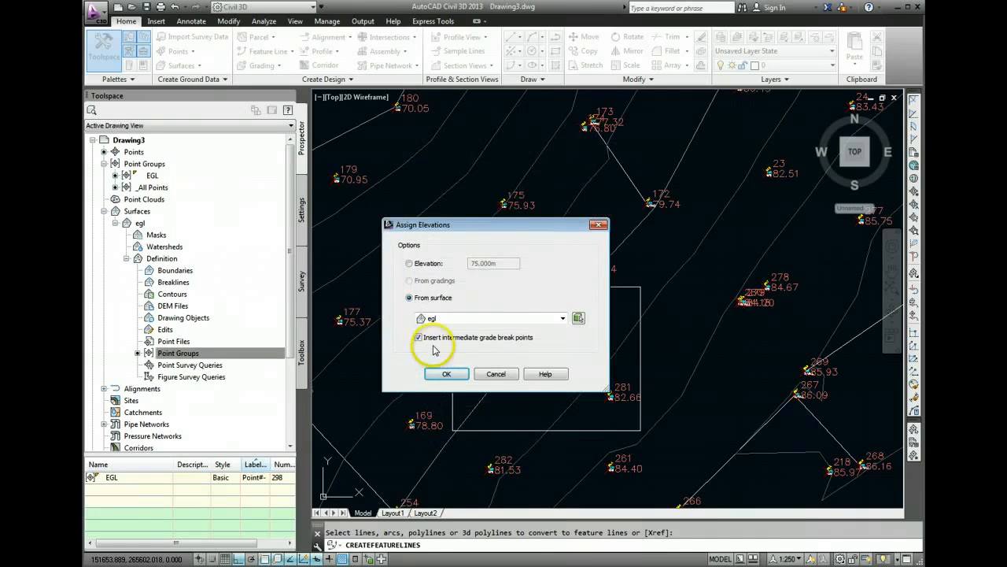
Assign the Building feature line a fixed elevation of 75.5 instead of From surface
left_click_drag(495, 223, 438, 97)
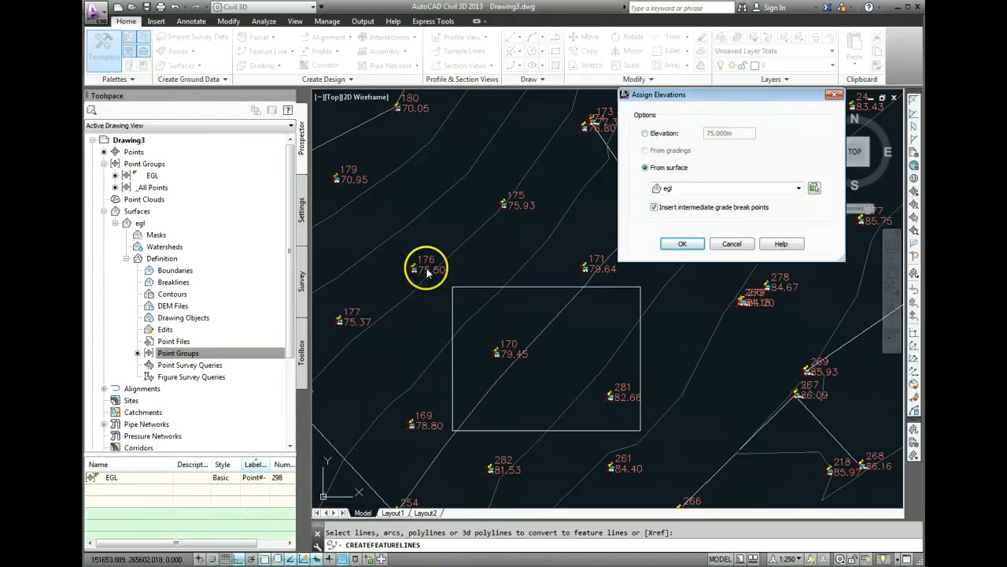
mouse_move(462, 285)
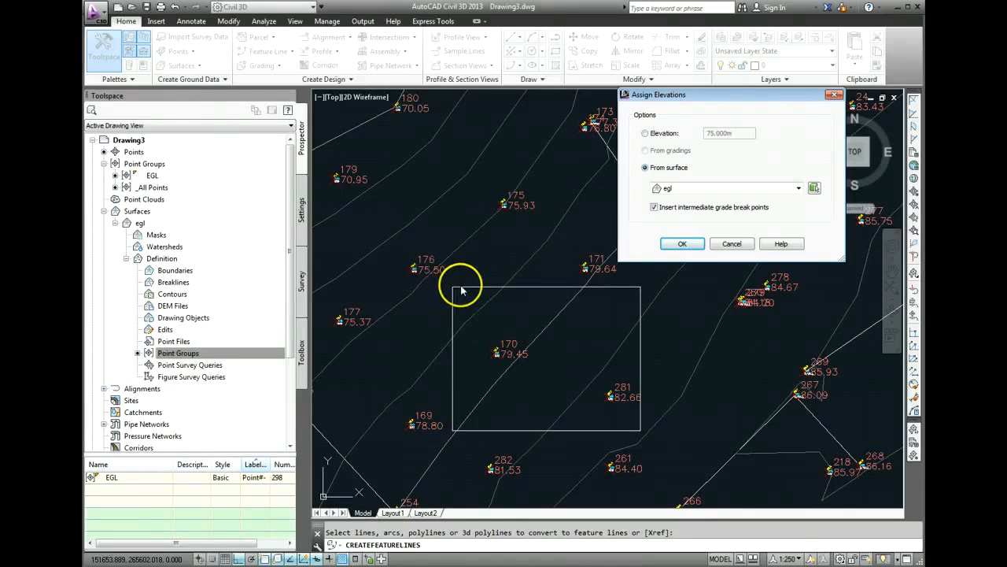
mouse_move(642, 431)
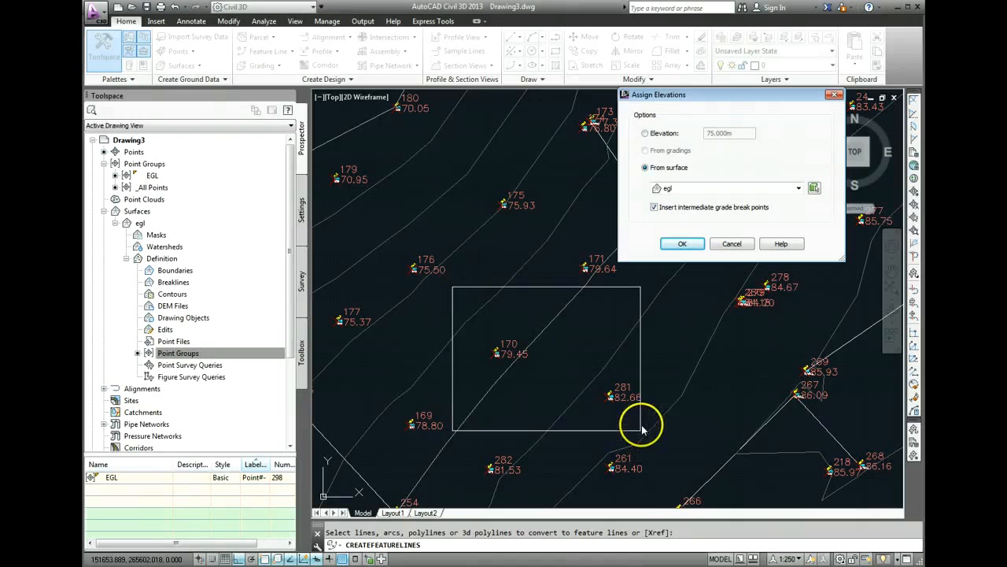
mouse_move(698, 157)
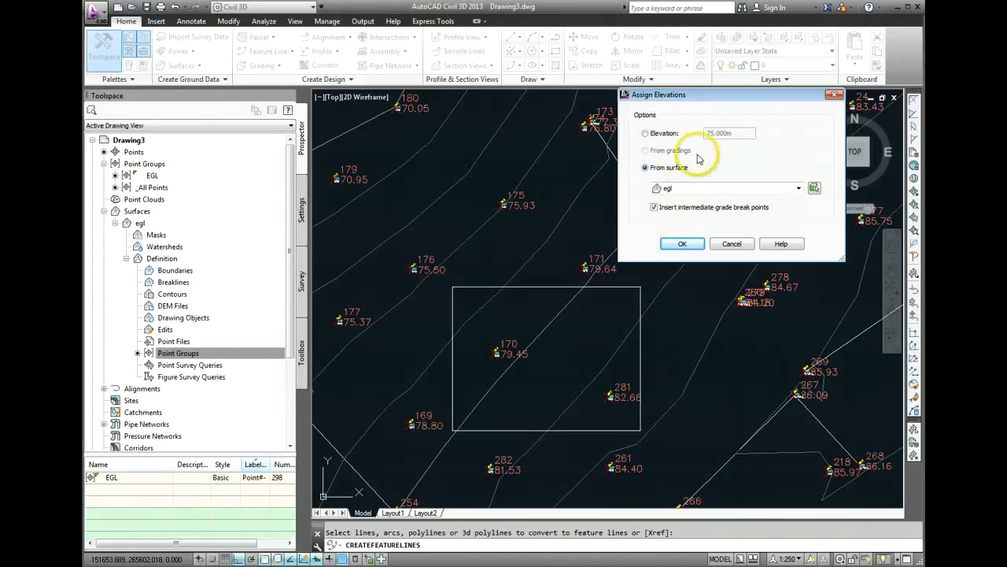
left_click(646, 132)
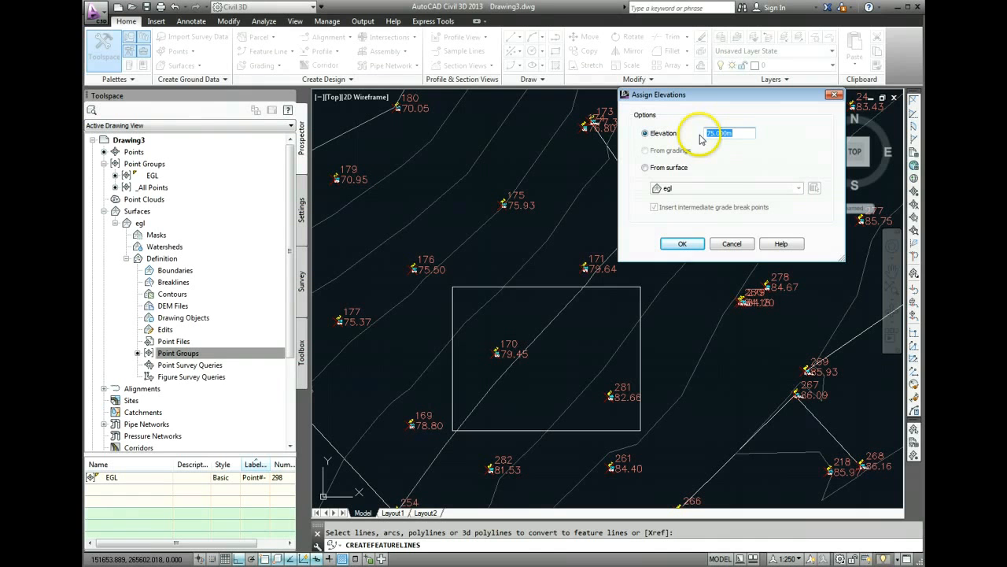
type("75.5")
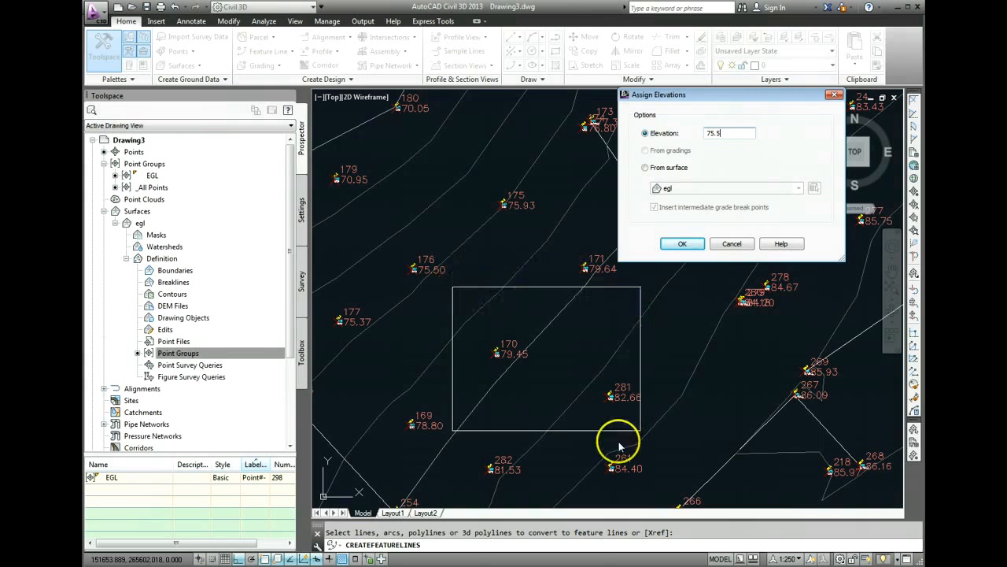
mouse_move(507, 283)
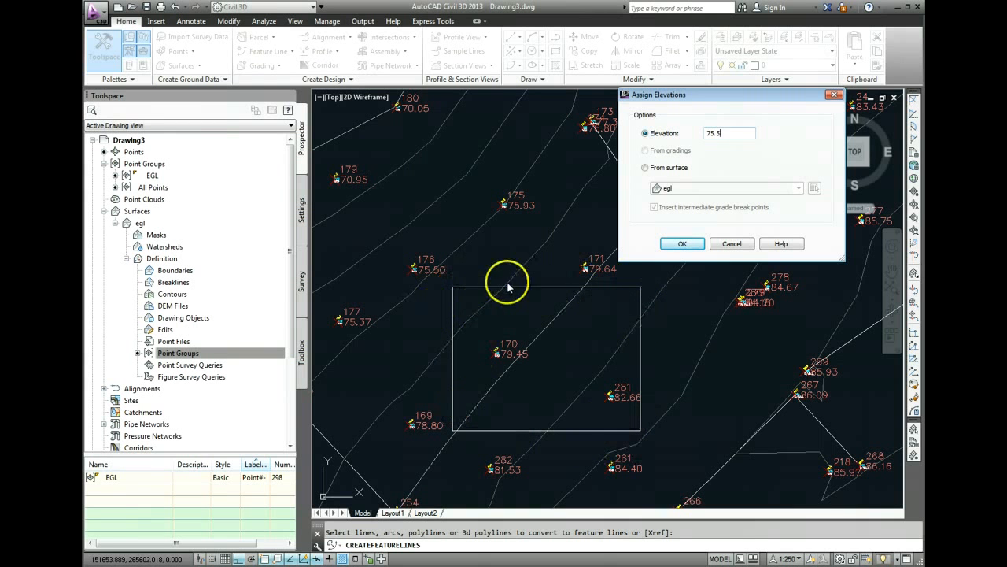
mouse_move(496, 425)
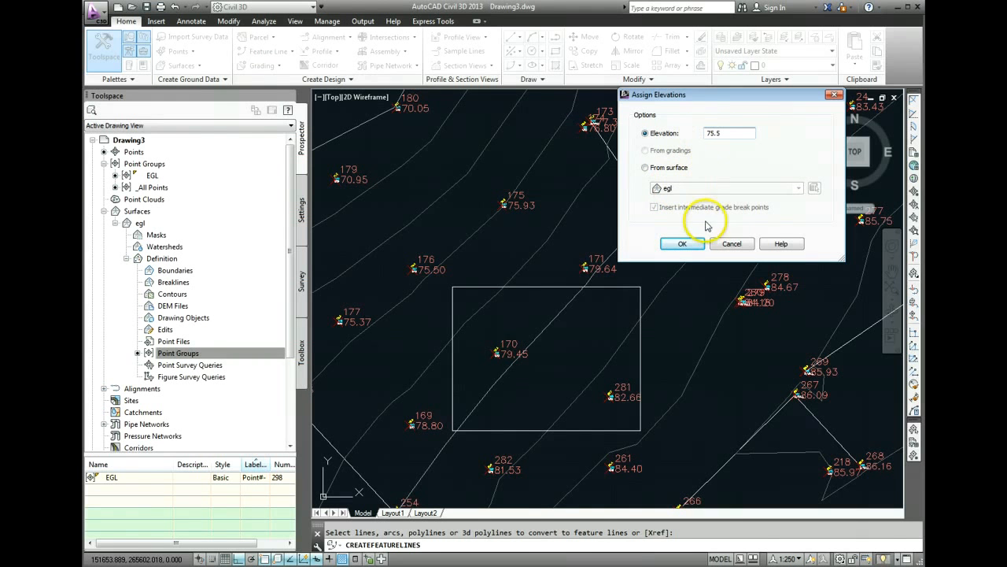
left_click(682, 242)
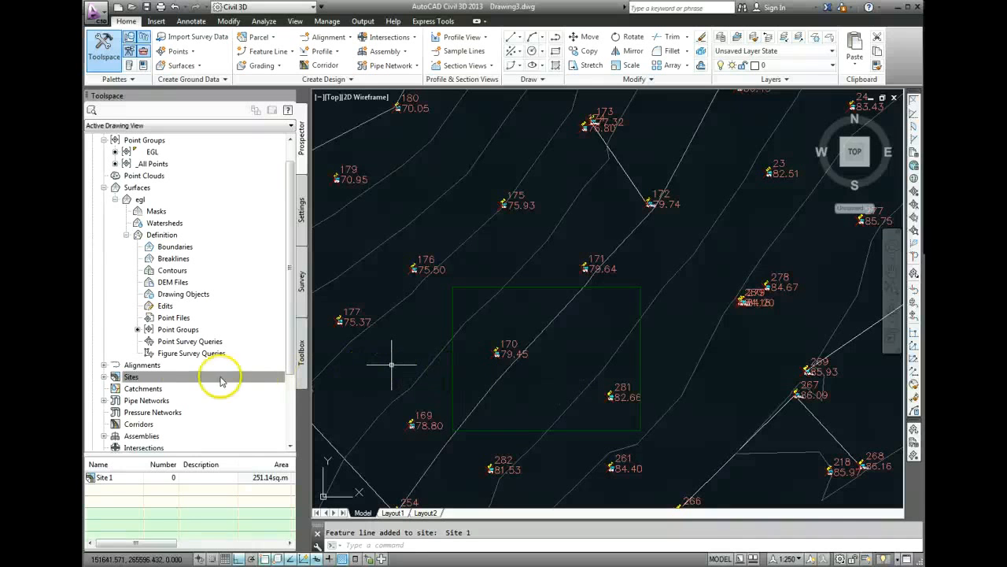
Expand Sites > Site 1 in Prospector and start a new grading group from Grading Groups
left_click(132, 376)
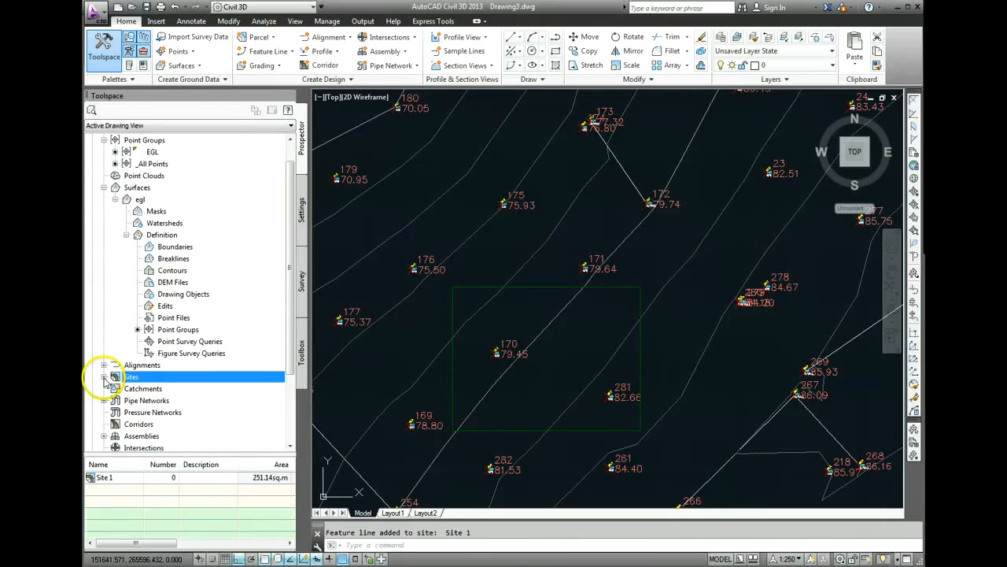
left_click(106, 376)
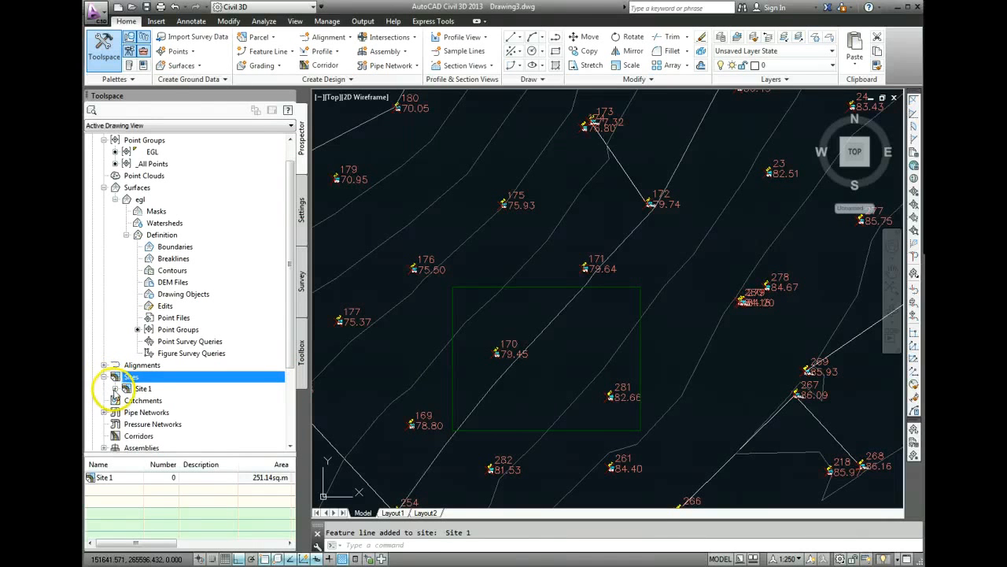
left_click(115, 376)
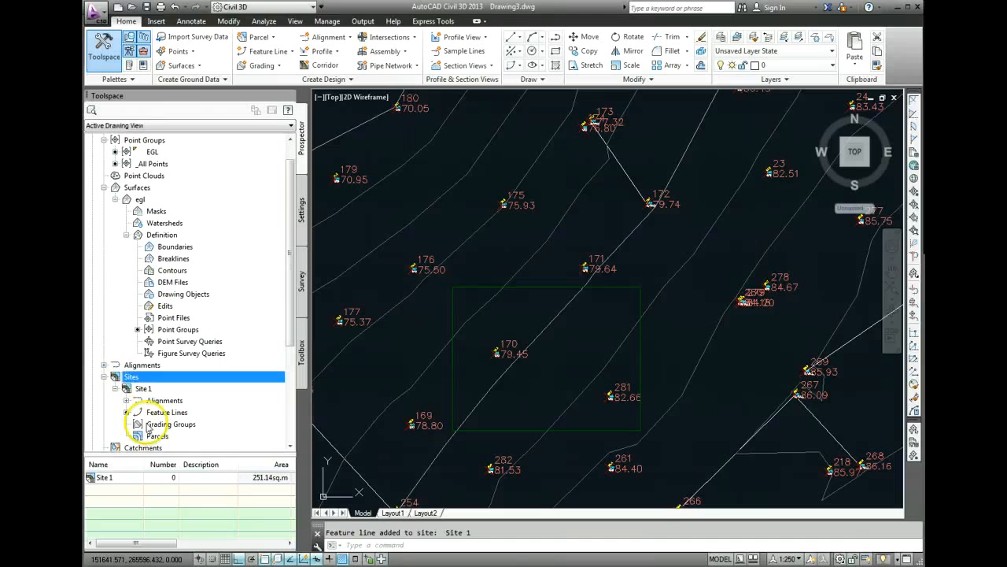
left_click(170, 425)
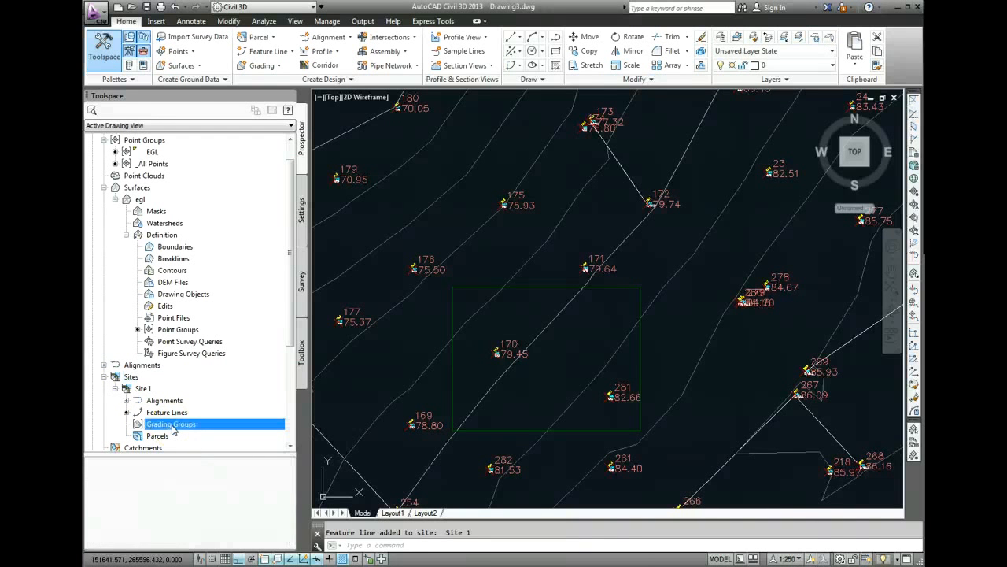
right_click(170, 425)
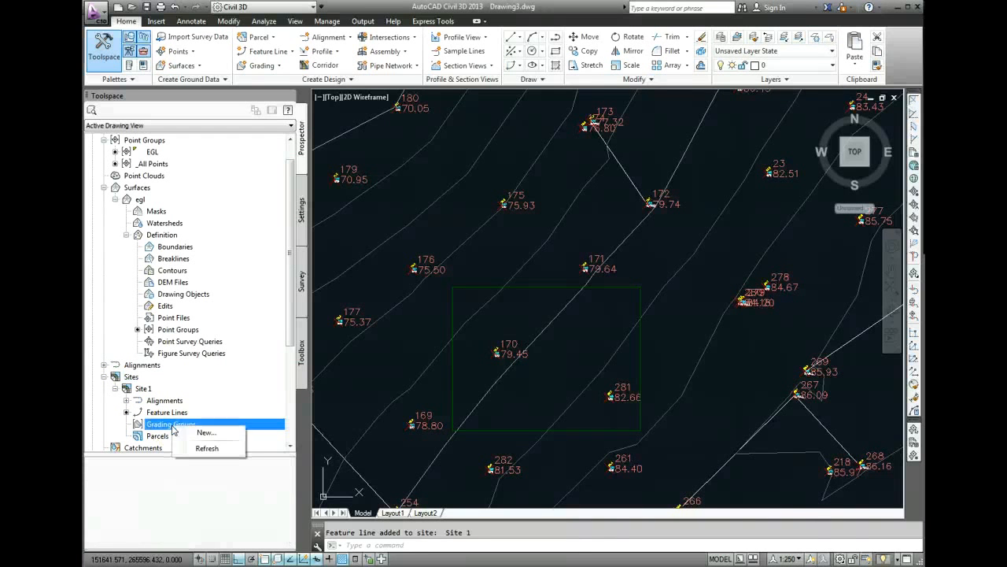
left_click(206, 432)
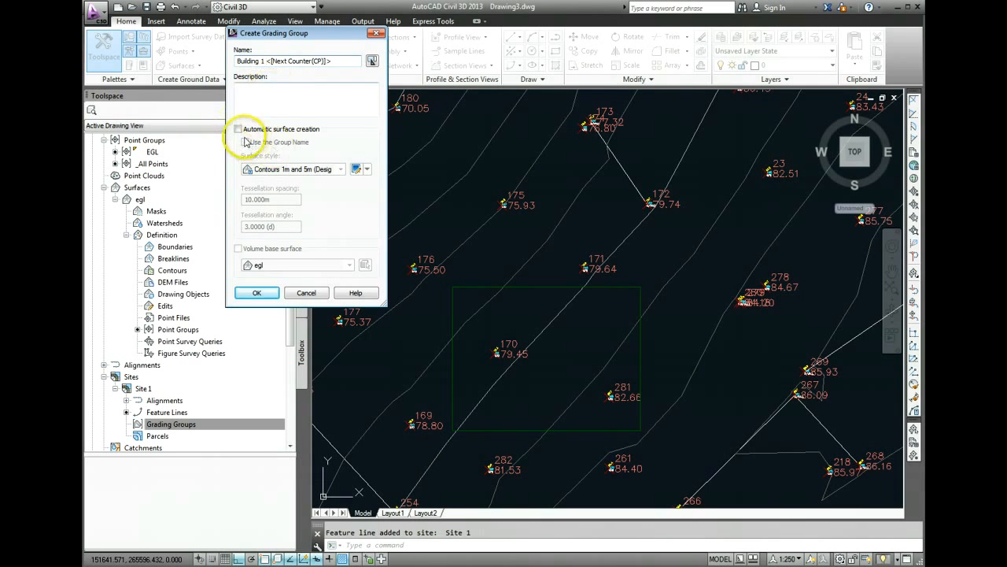
Enable Automatic surface creation and Volume base surface egl for grading group Building 1
left_click(239, 129)
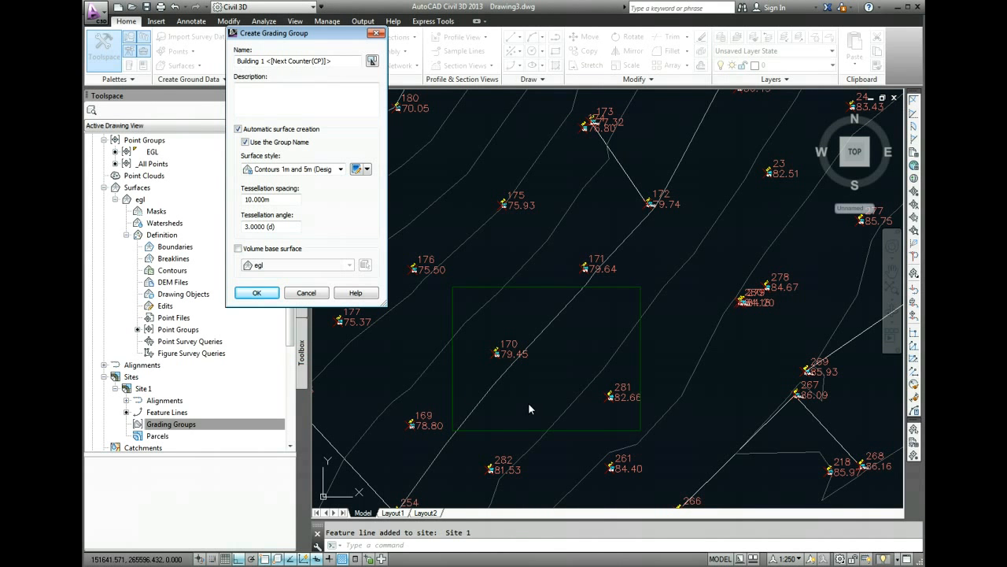
left_click(246, 142)
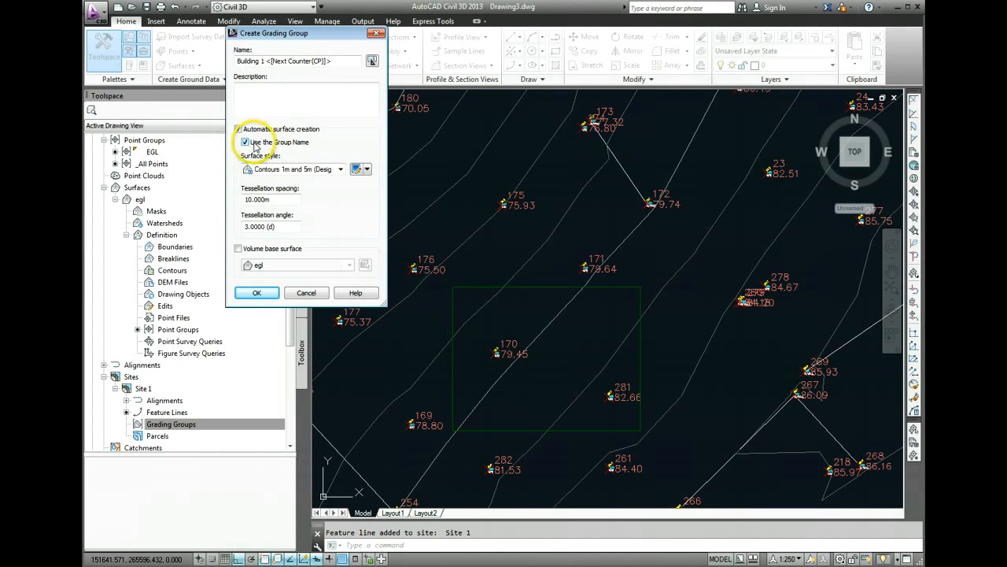
left_click(246, 142)
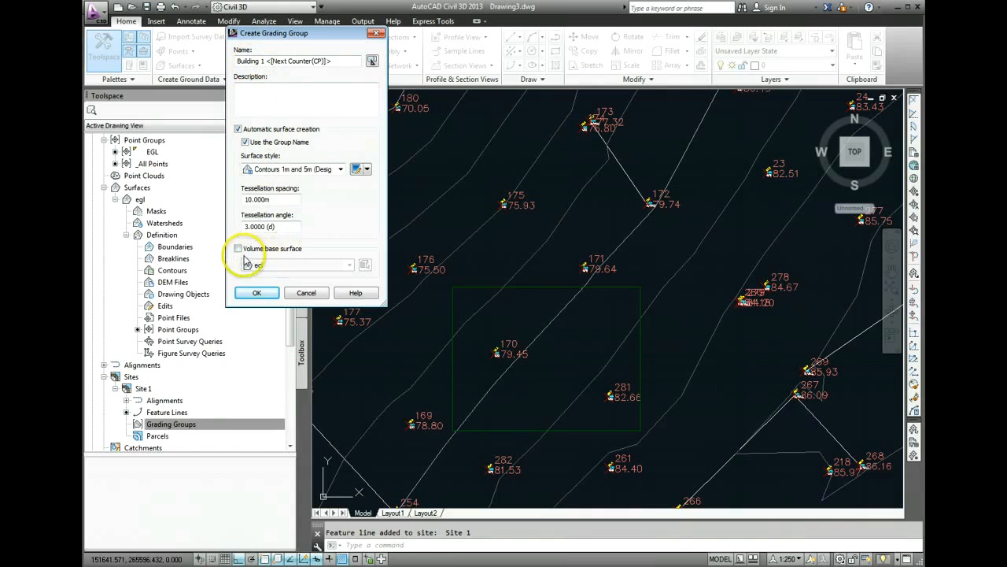
left_click(239, 249)
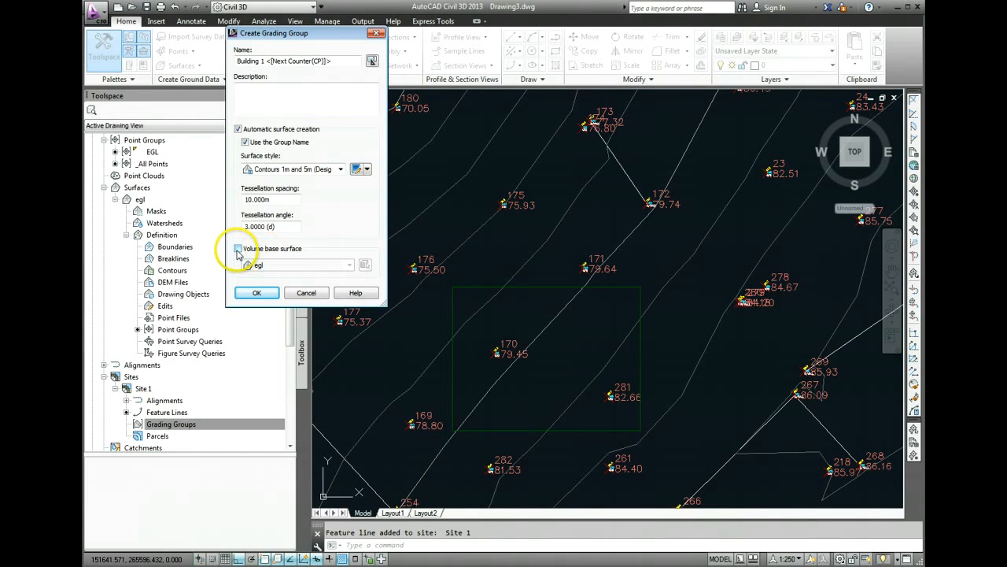
left_click(238, 248)
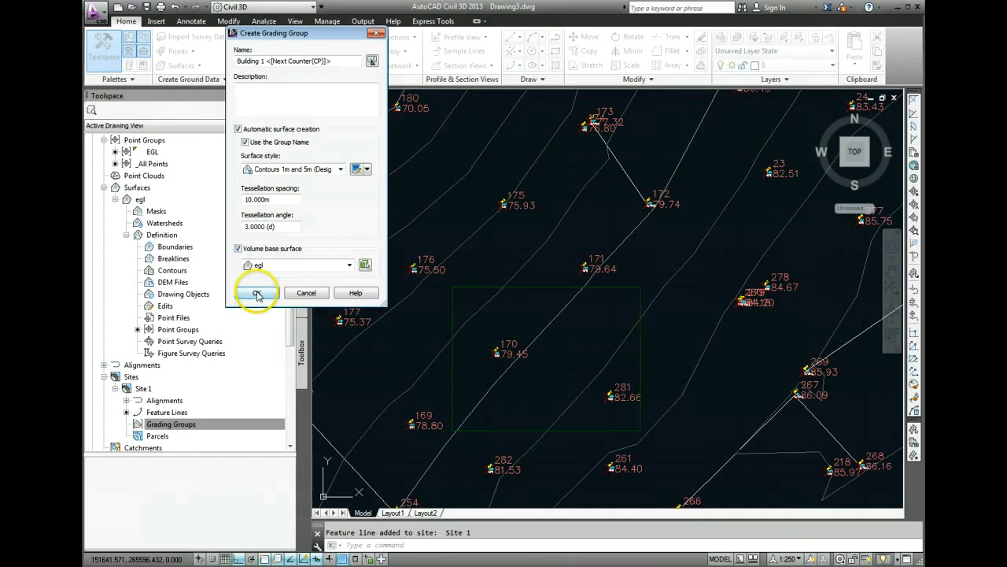
left_click(257, 293)
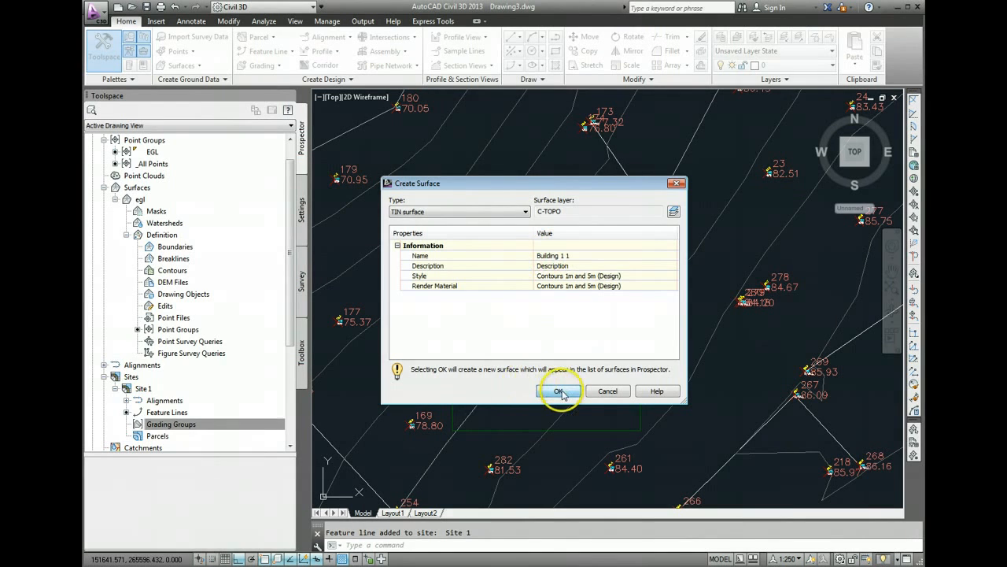
Accept the TIN surface for grading group Building 1 1 in the Create Surface dialog
left_click(559, 390)
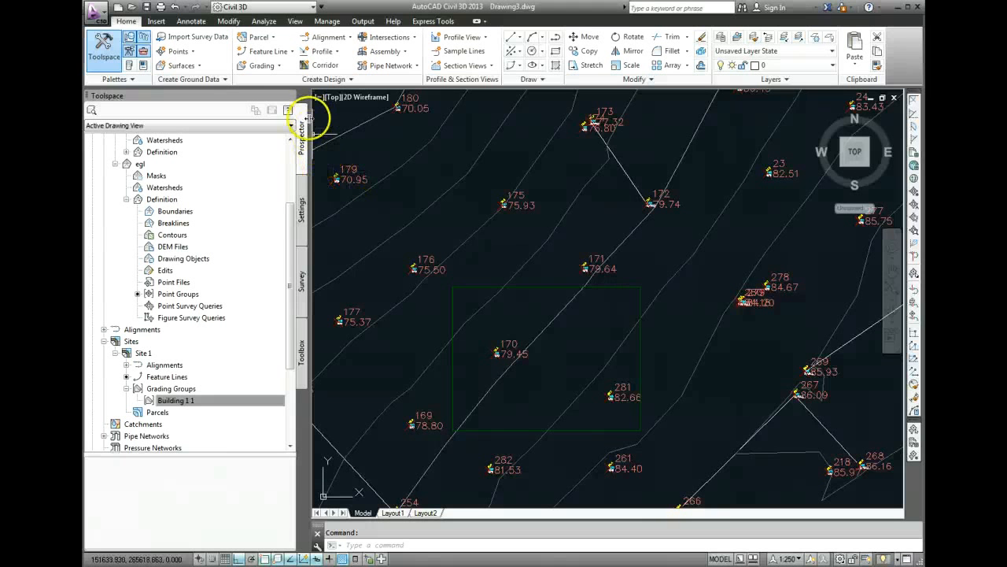
mouse_move(277, 77)
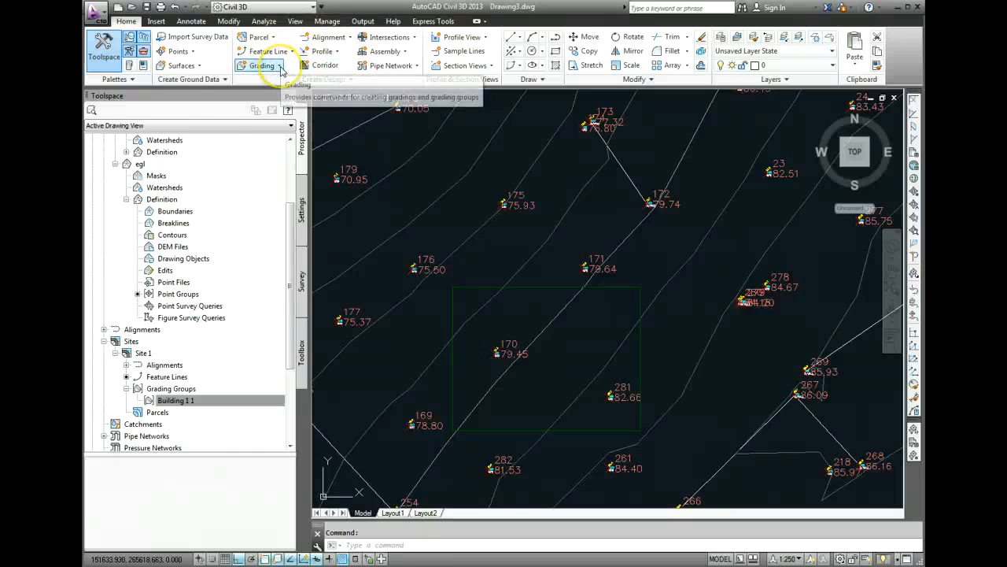
Launch Grading Creation Tools with group Building 1 1 and target surface egl
left_click(261, 66)
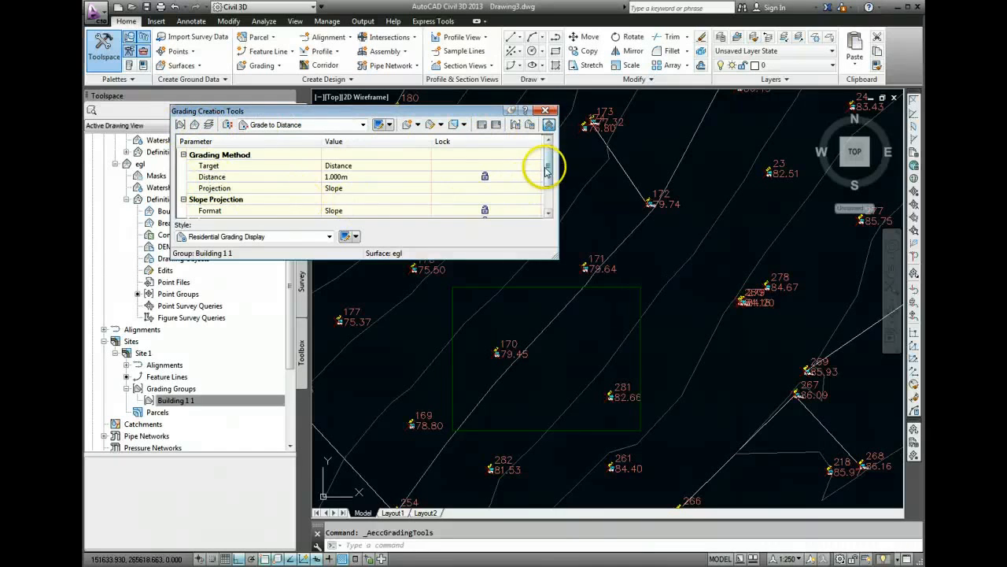
scroll("down", 3)
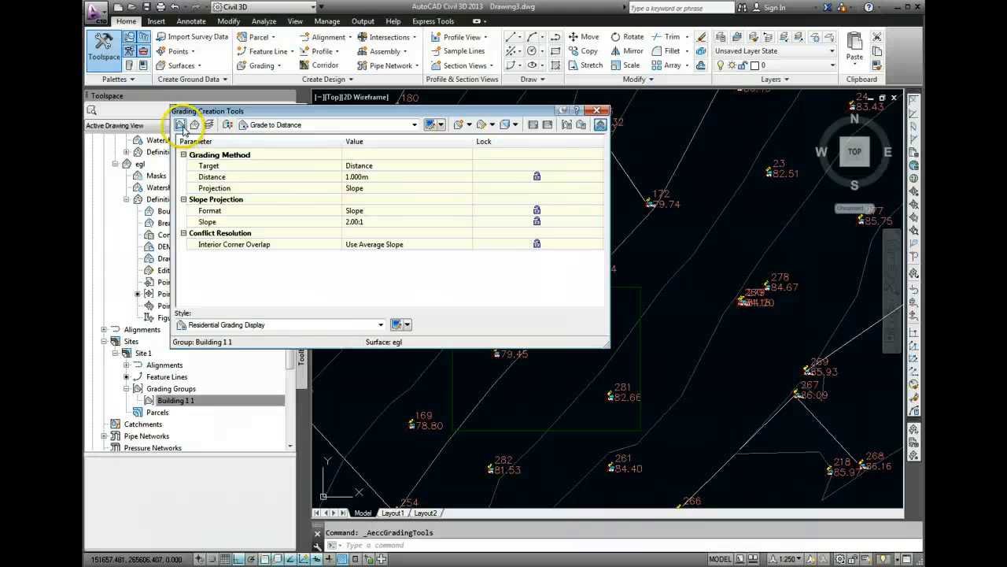
left_click(181, 125)
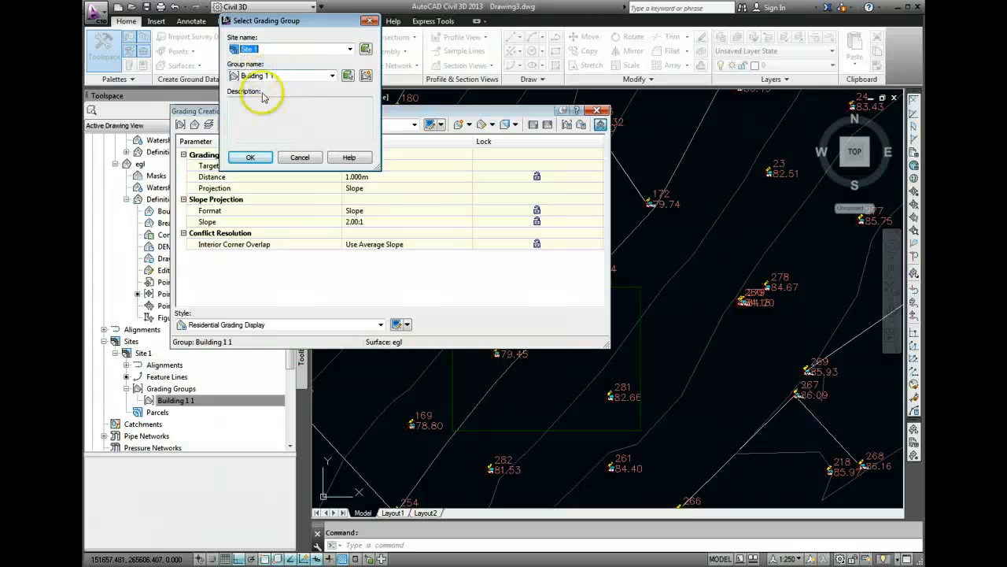
left_click(249, 158)
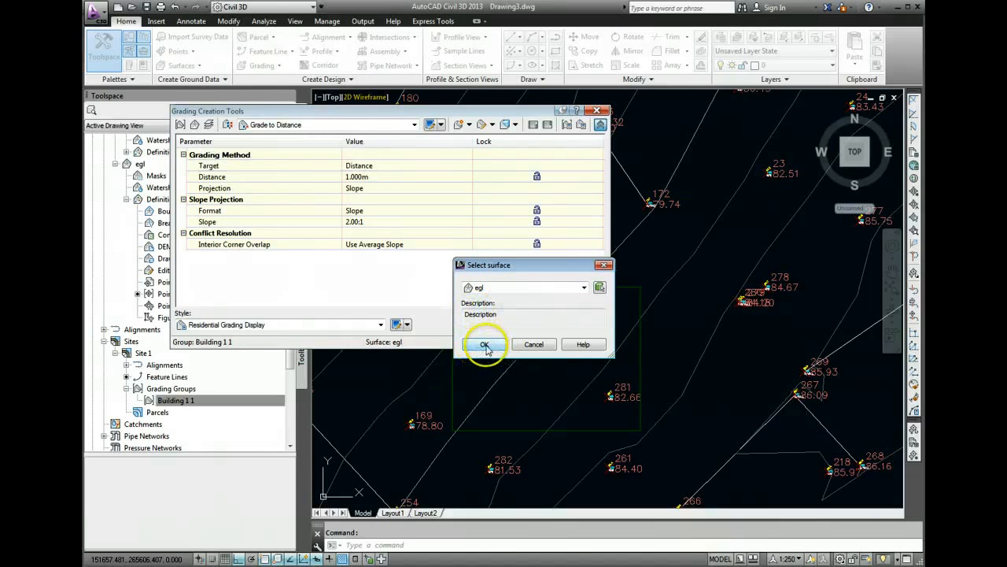
left_click(485, 345)
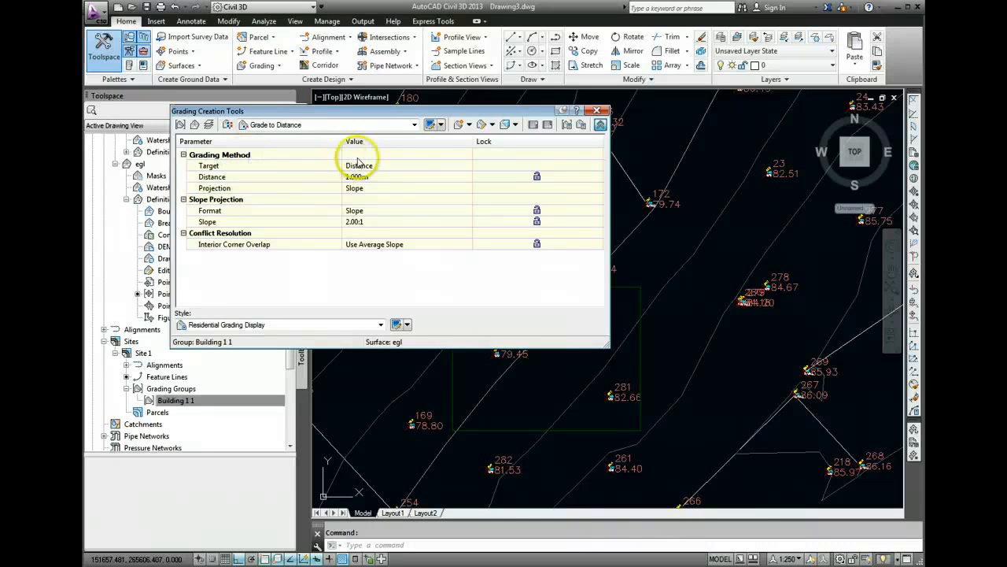
Choose the Basic Set criteria and Grade to Surface with 2.00:1 cut and fill slopes
left_click(228, 124)
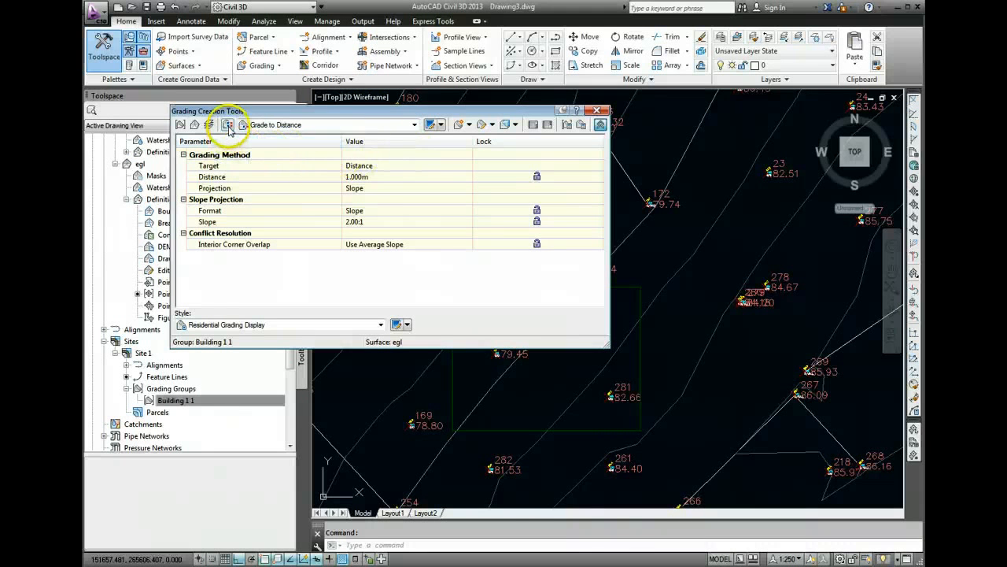
left_click(228, 125)
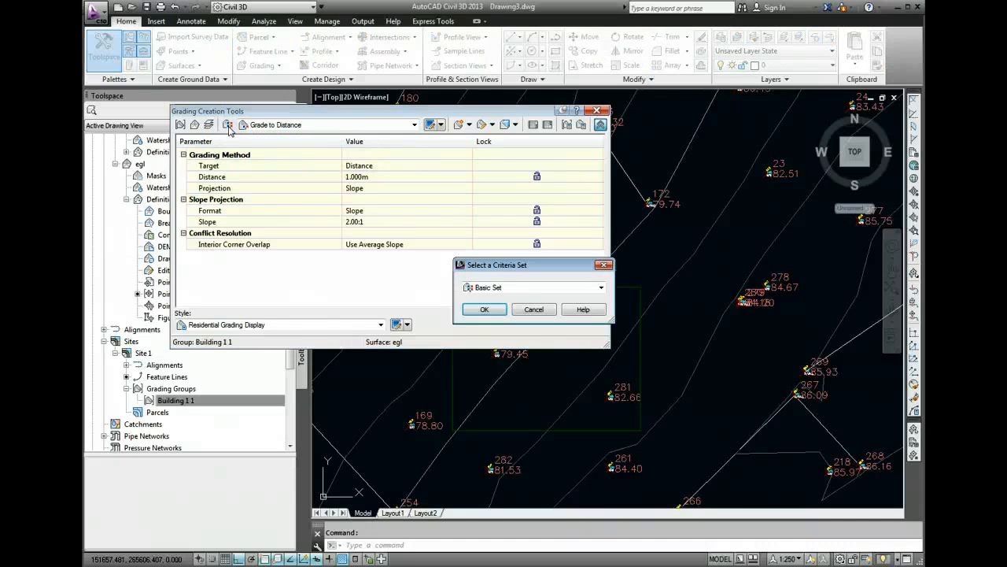
left_click(485, 309)
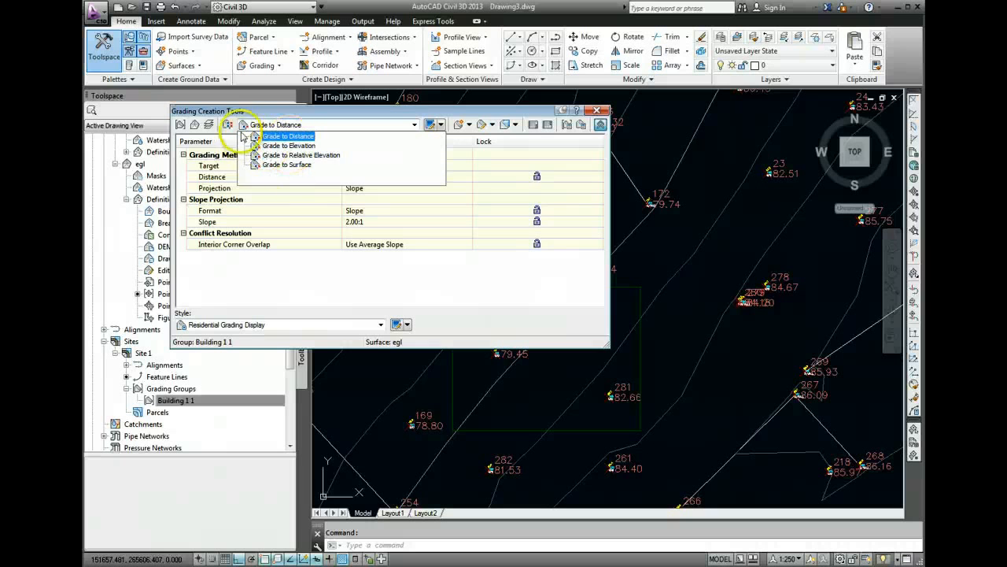
left_click(230, 125)
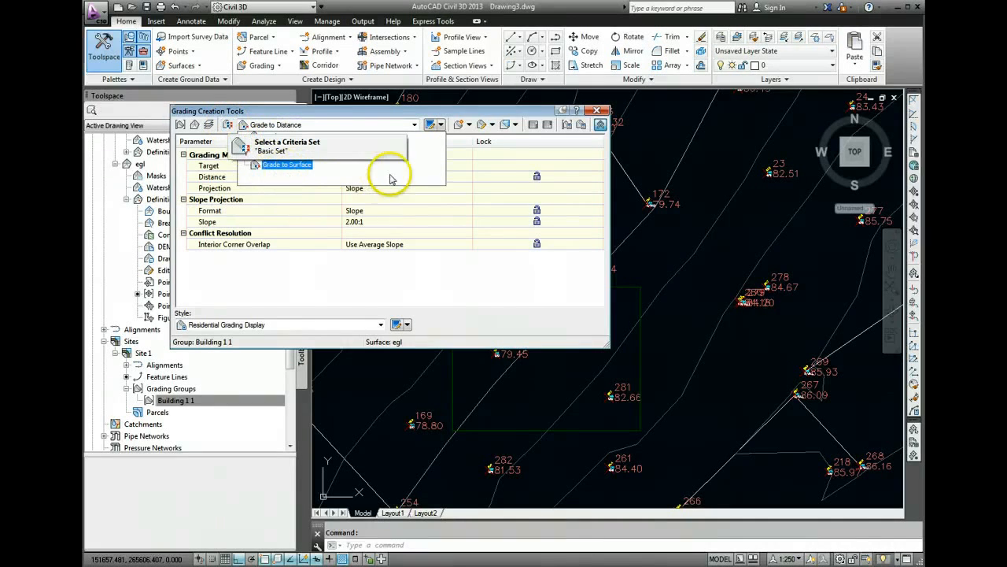
left_click(415, 125)
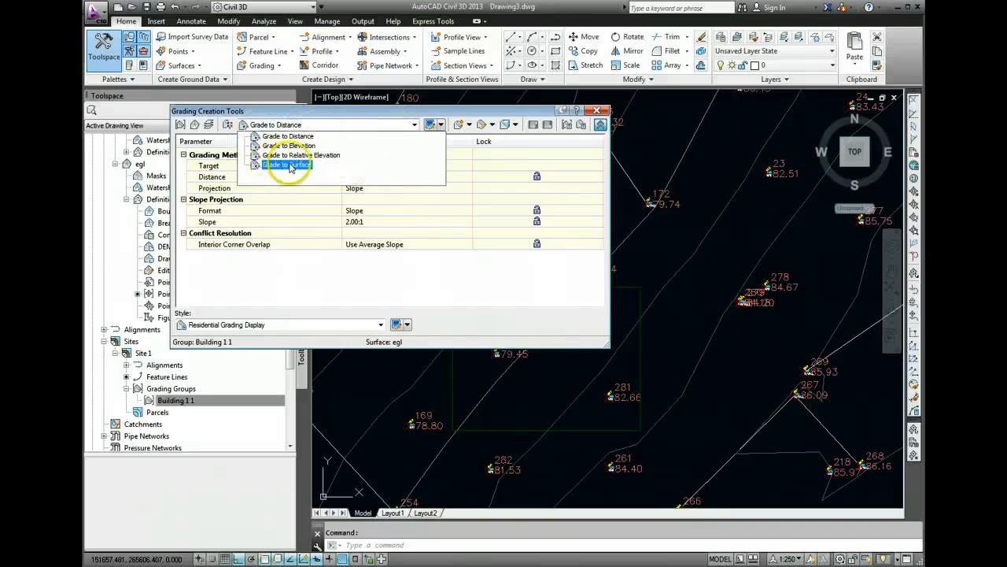
left_click(286, 165)
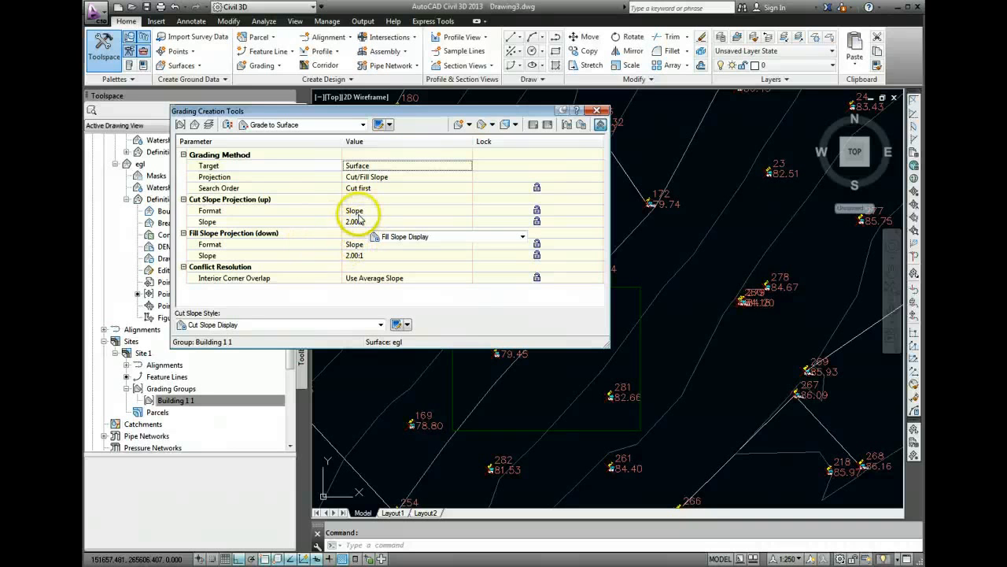
left_click(391, 124)
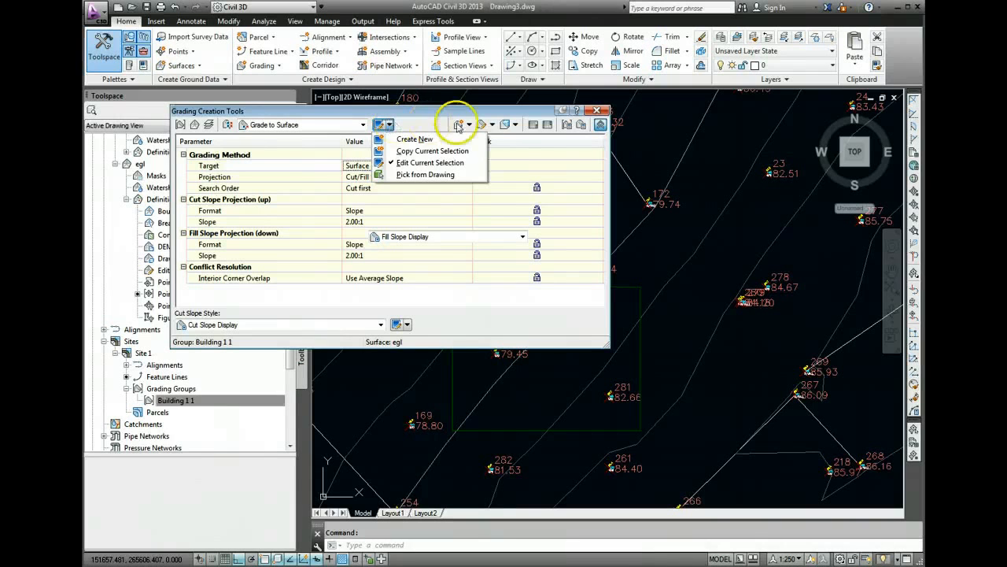
Cancel a Create Grading attempt, select Building 1 1 in Prospector and relaunch Grading Creation Tools
left_click(478, 124)
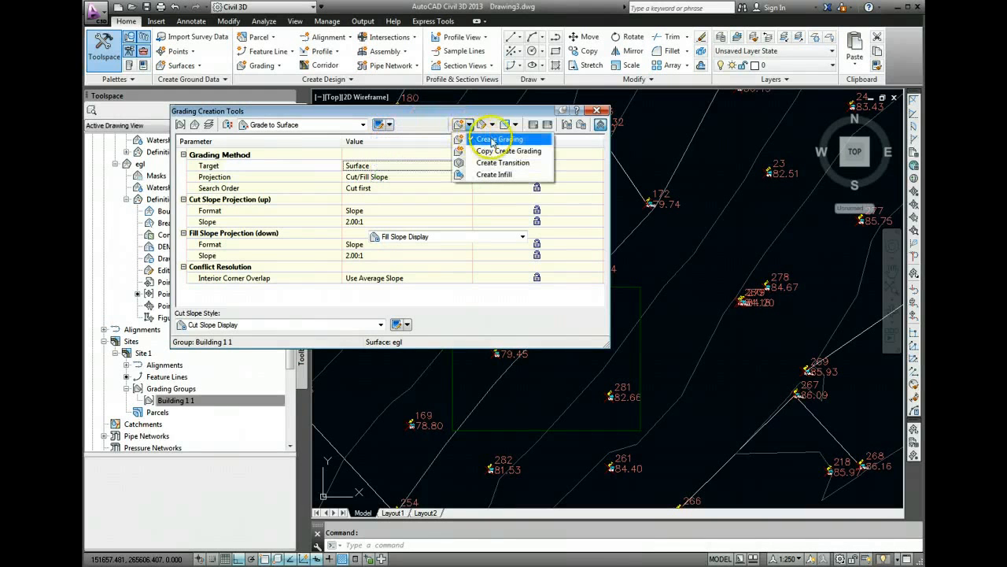
left_click(496, 138)
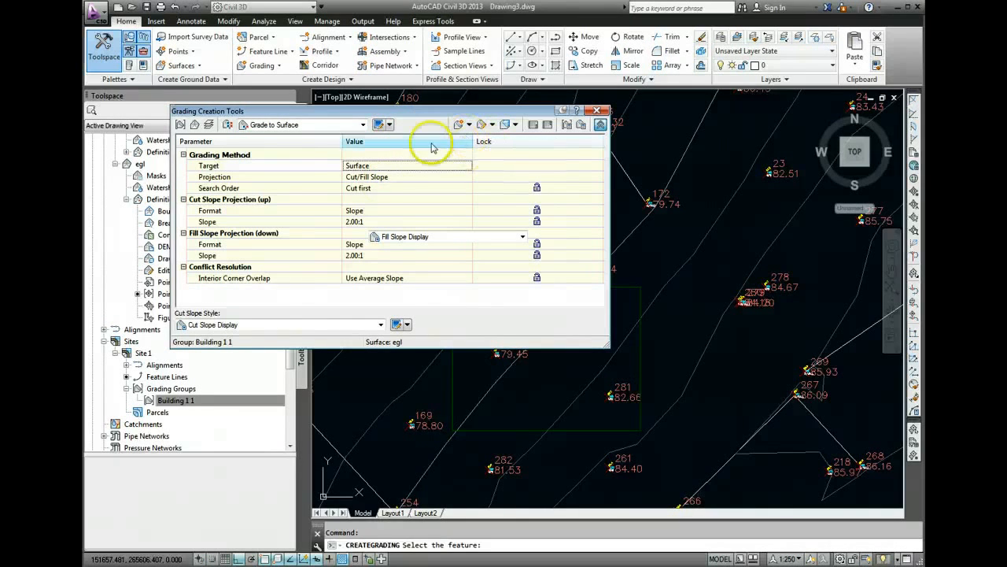
left_click(598, 110)
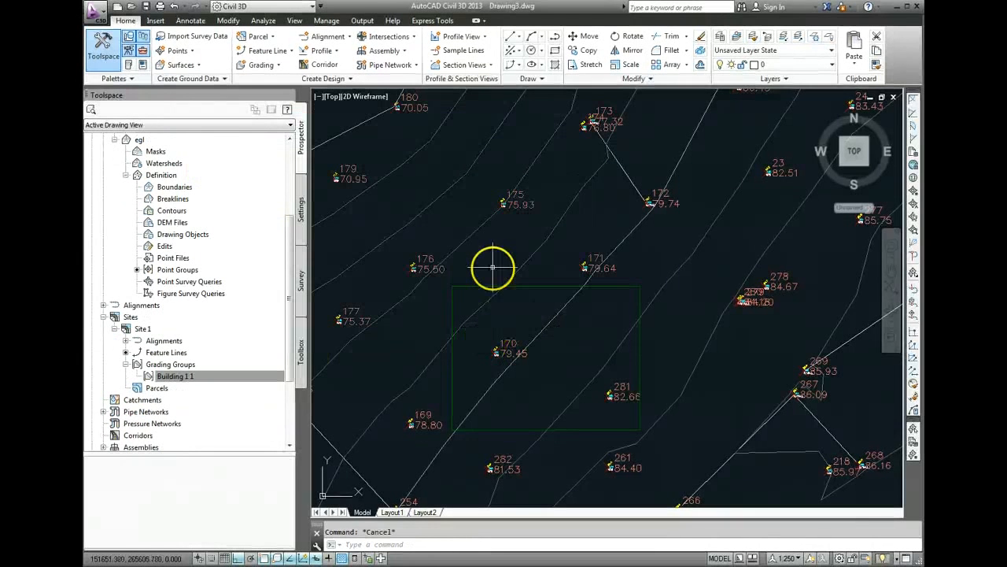
left_click(173, 375)
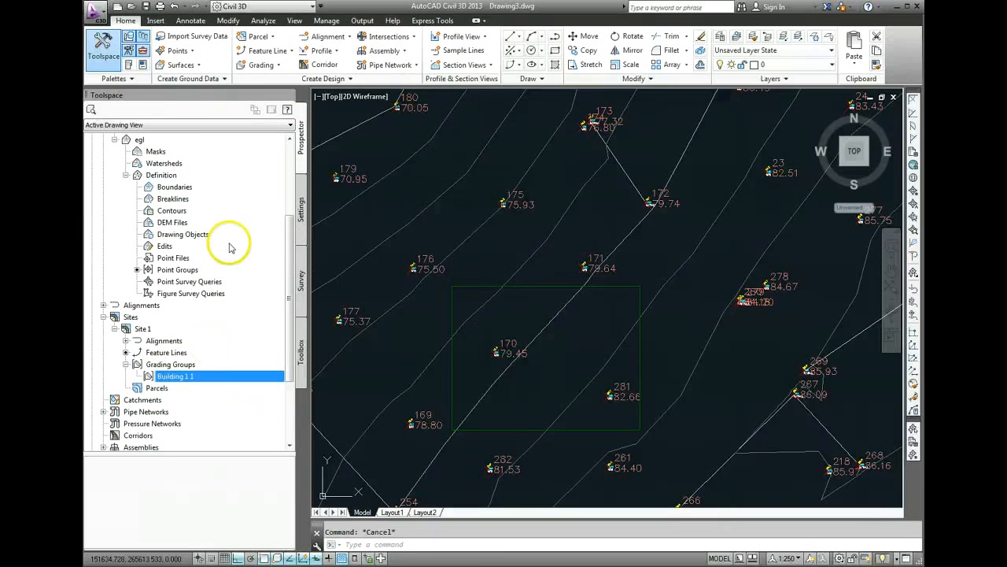
left_click(262, 64)
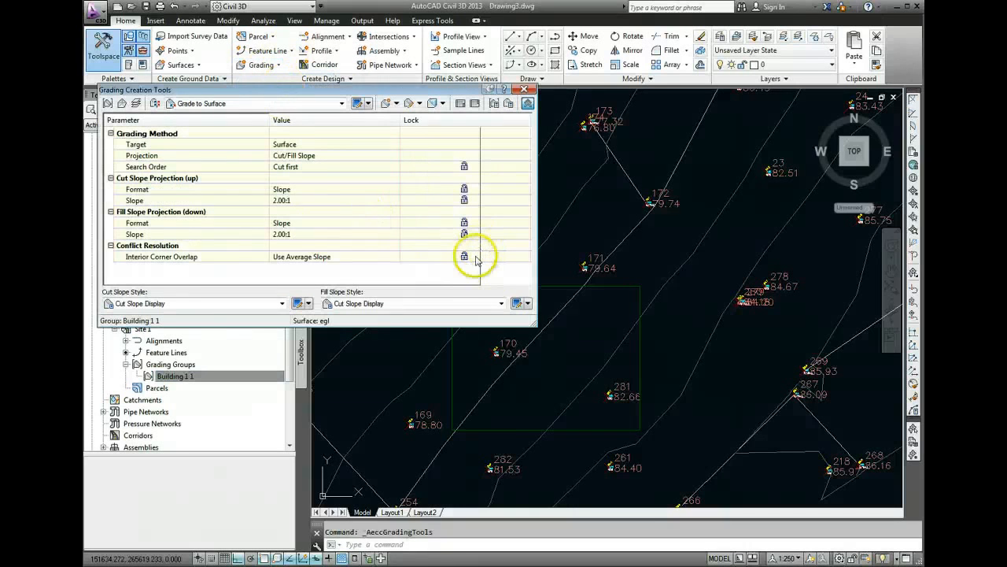
mouse_move(356, 239)
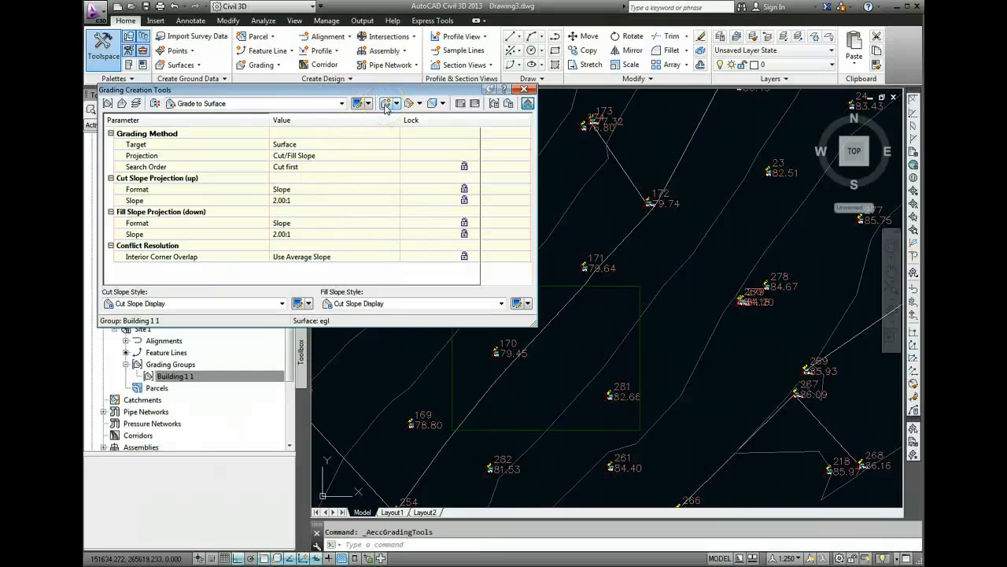
Grade the Building pad feature line outward along its entire length
left_click(360, 104)
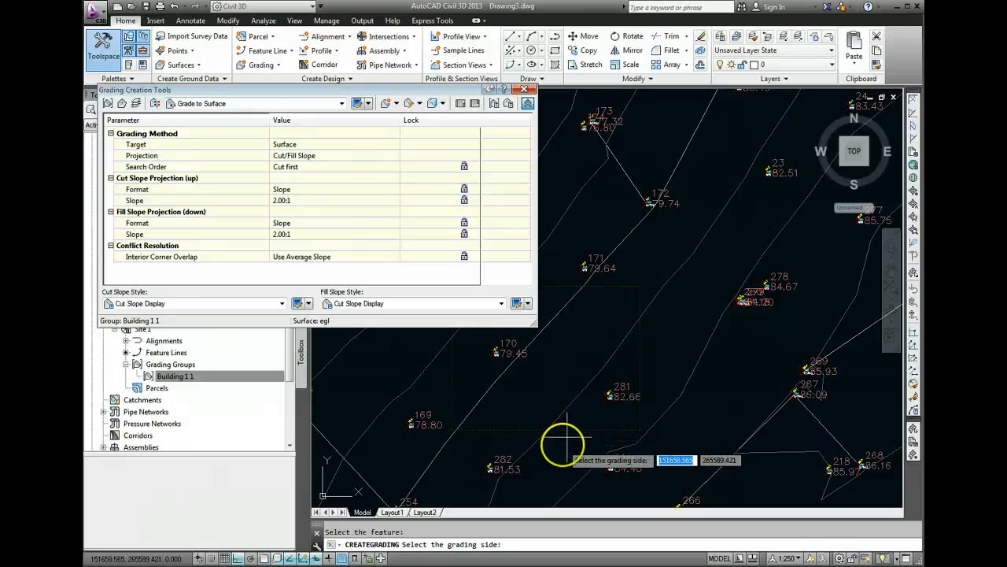
mouse_move(559, 456)
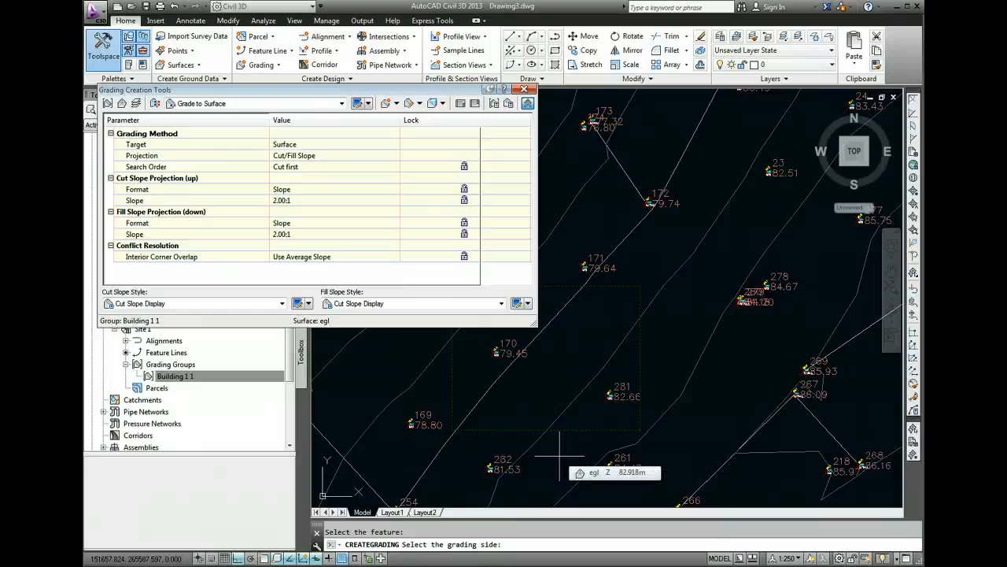
left_click(565, 455)
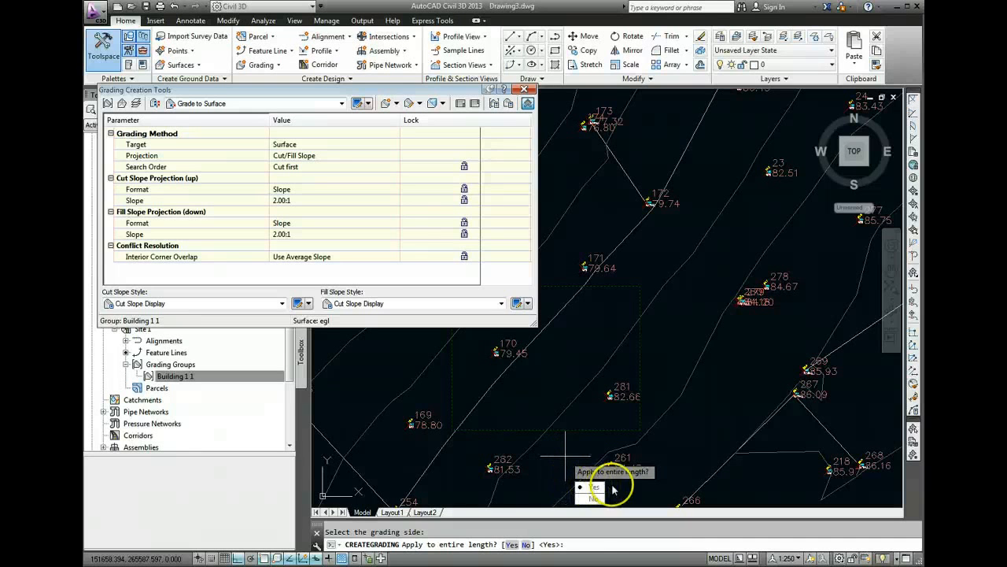
left_click(596, 486)
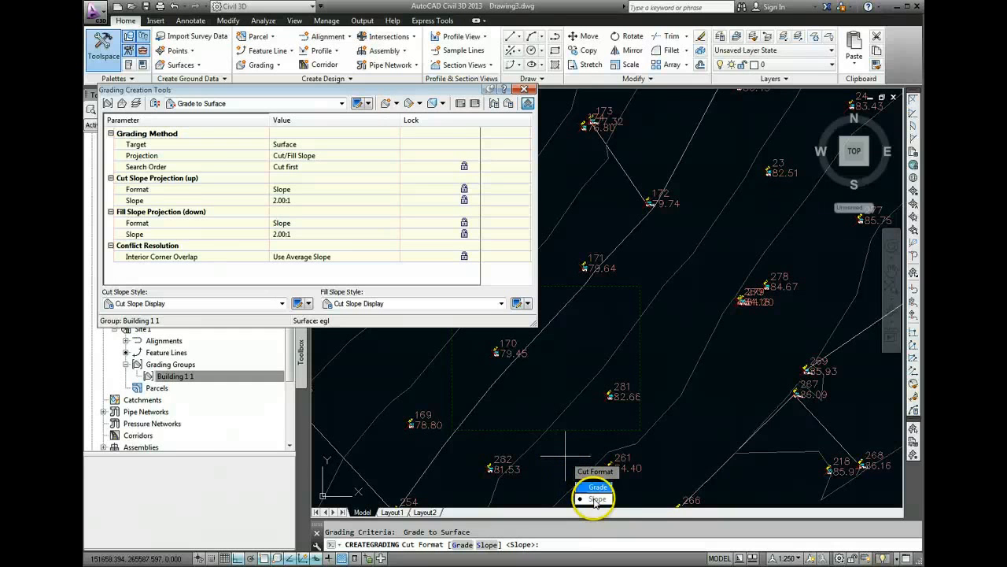
Set Slope format for both cut and fill, accepting the 2.00:1 cut slope
left_click(598, 499)
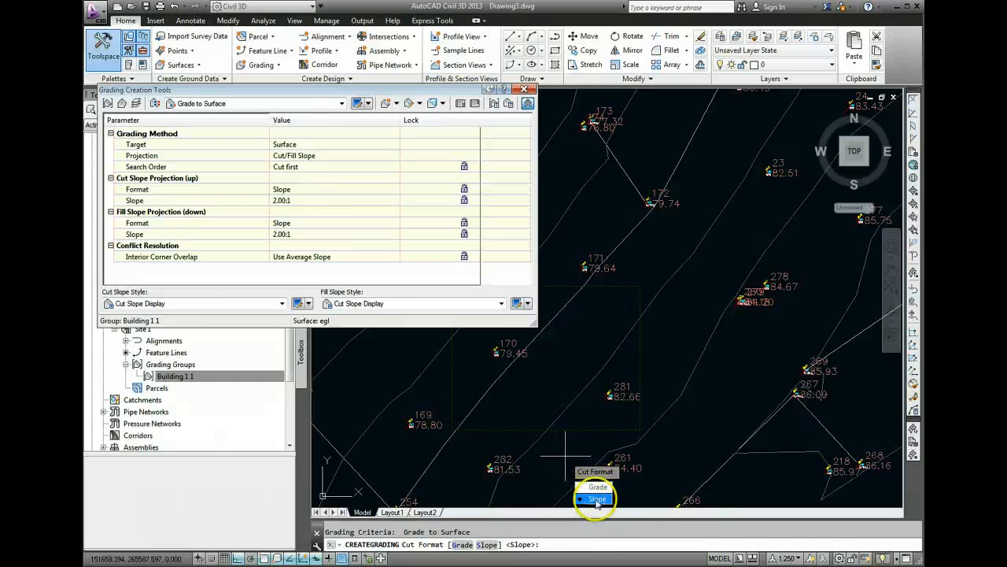
left_click(598, 499)
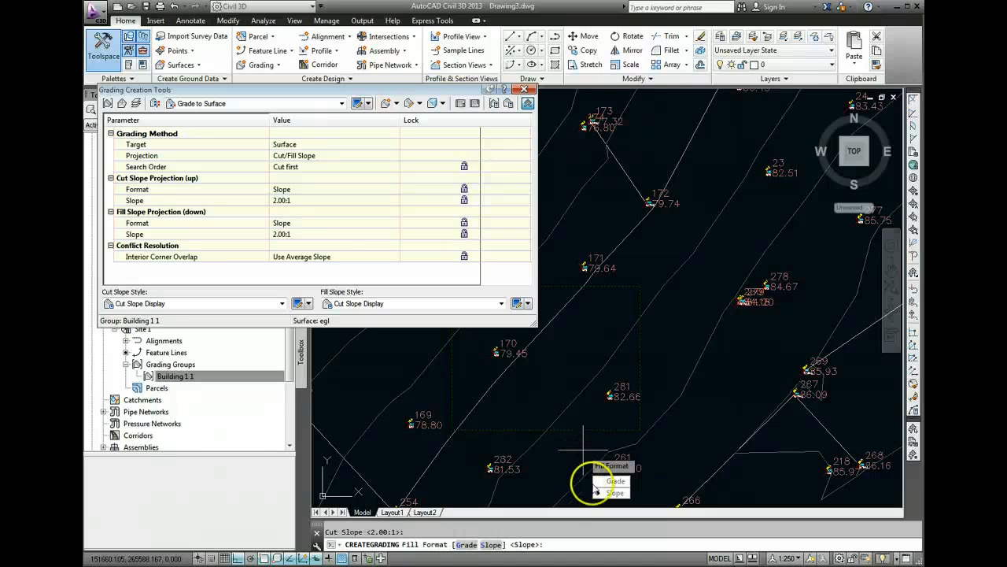
left_click(615, 492)
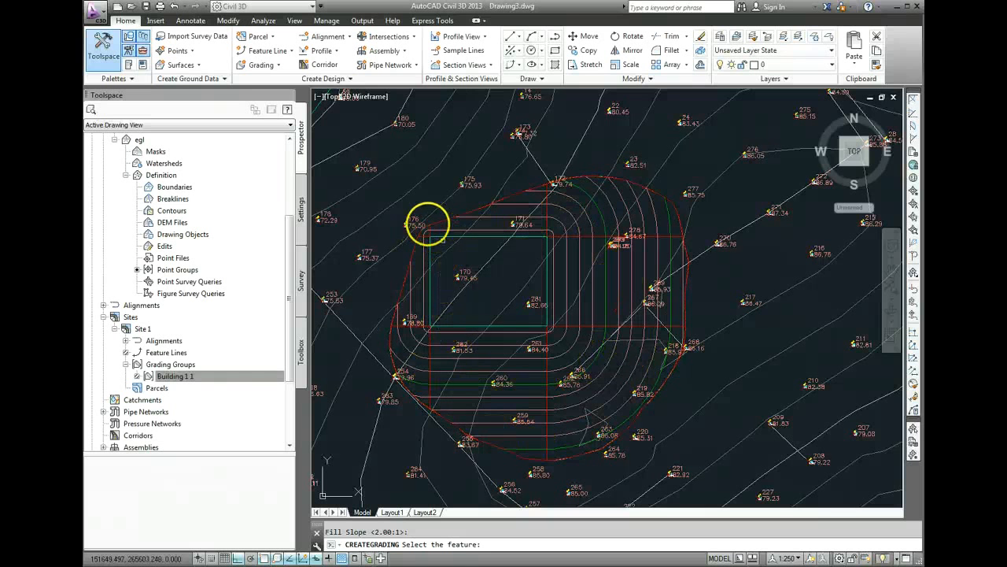
Accept the 2.00:1 fill slope and select the new grading to check its daylight boundary
scroll("up", 3)
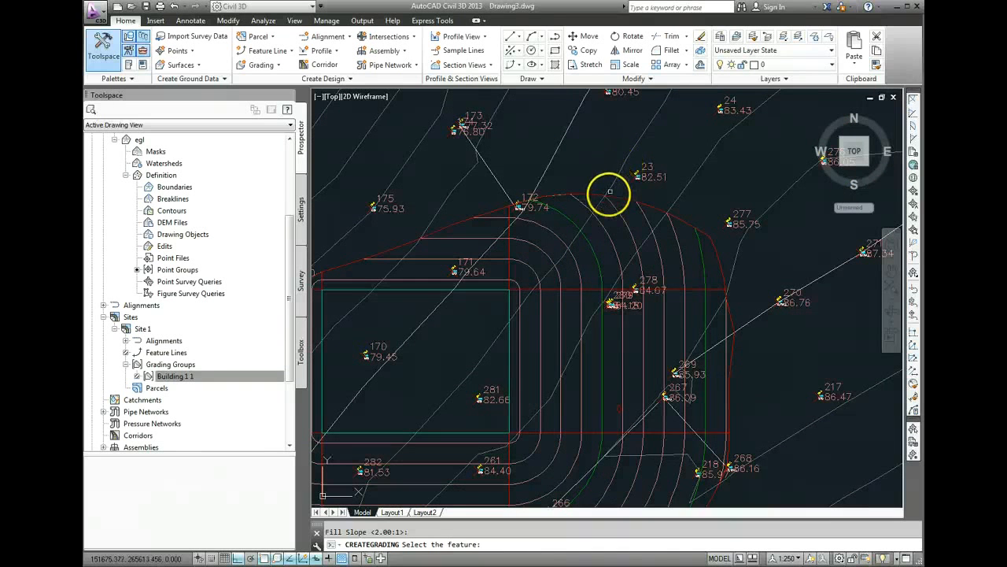
mouse_move(538, 280)
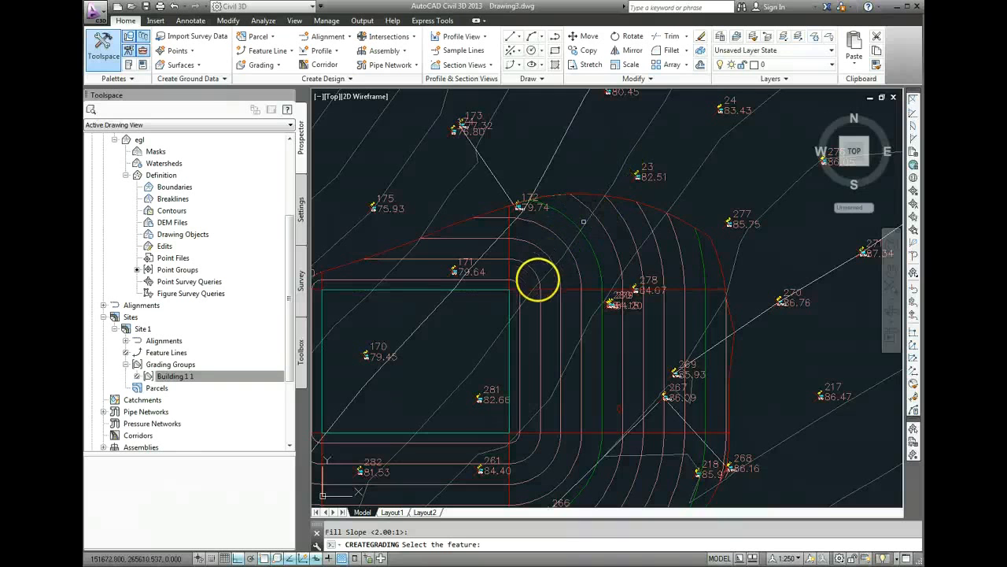
left_click(602, 233)
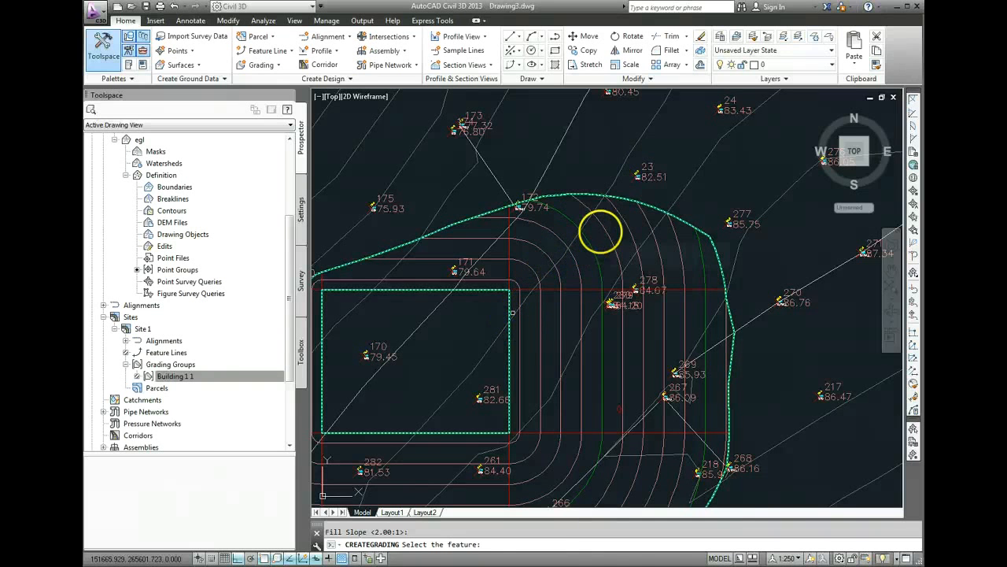
mouse_move(626, 229)
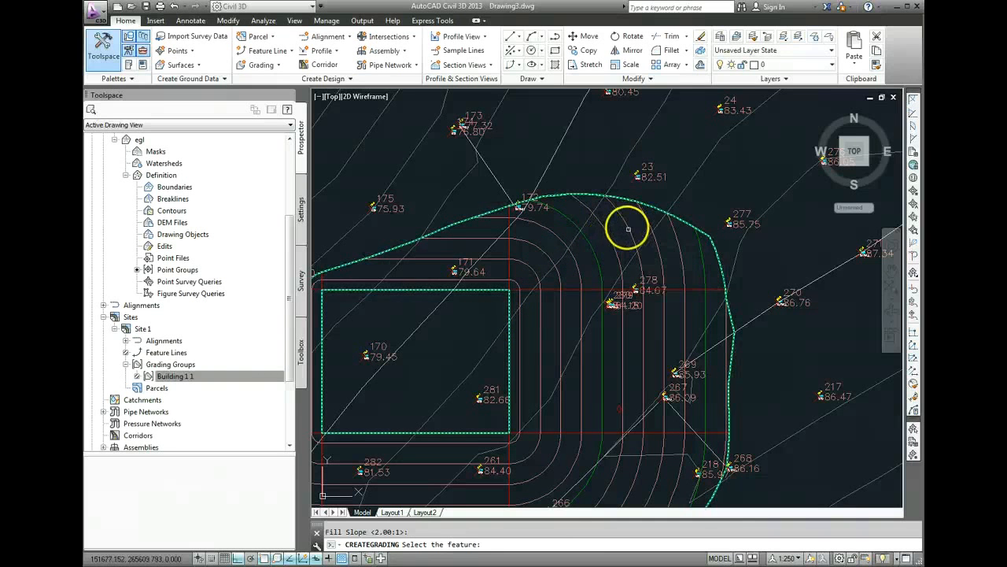